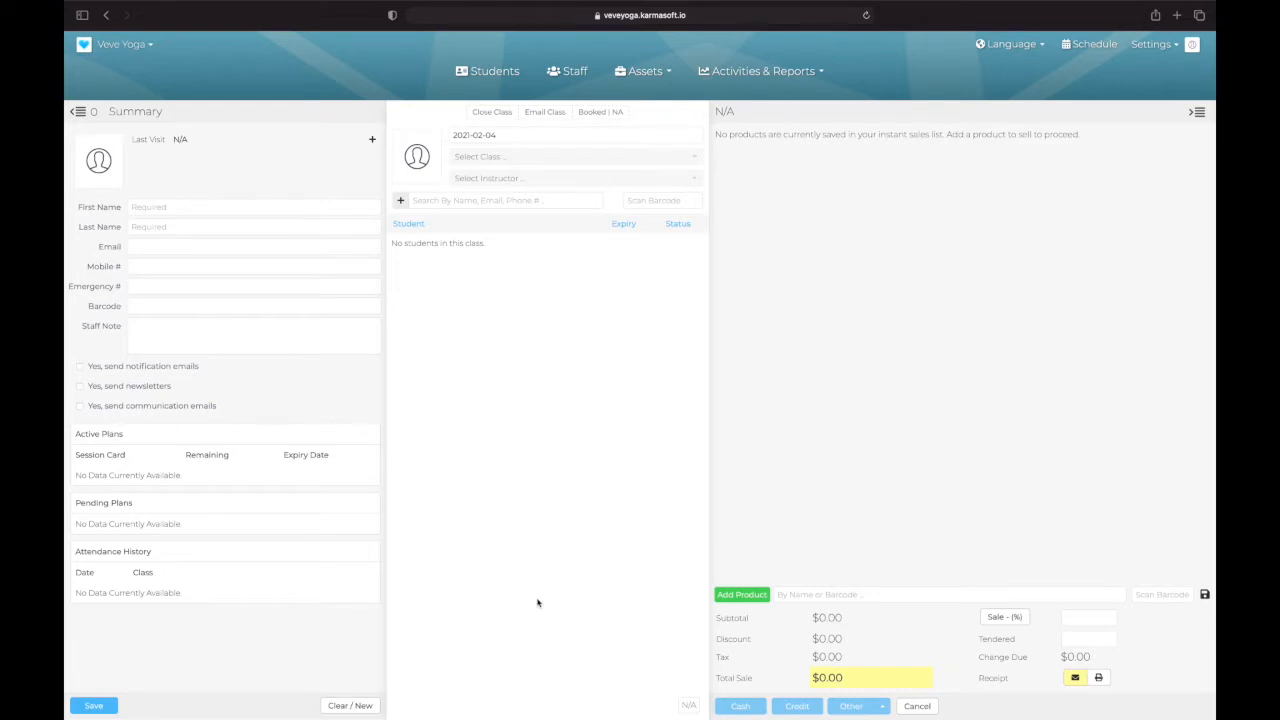
mouse_move(596, 392)
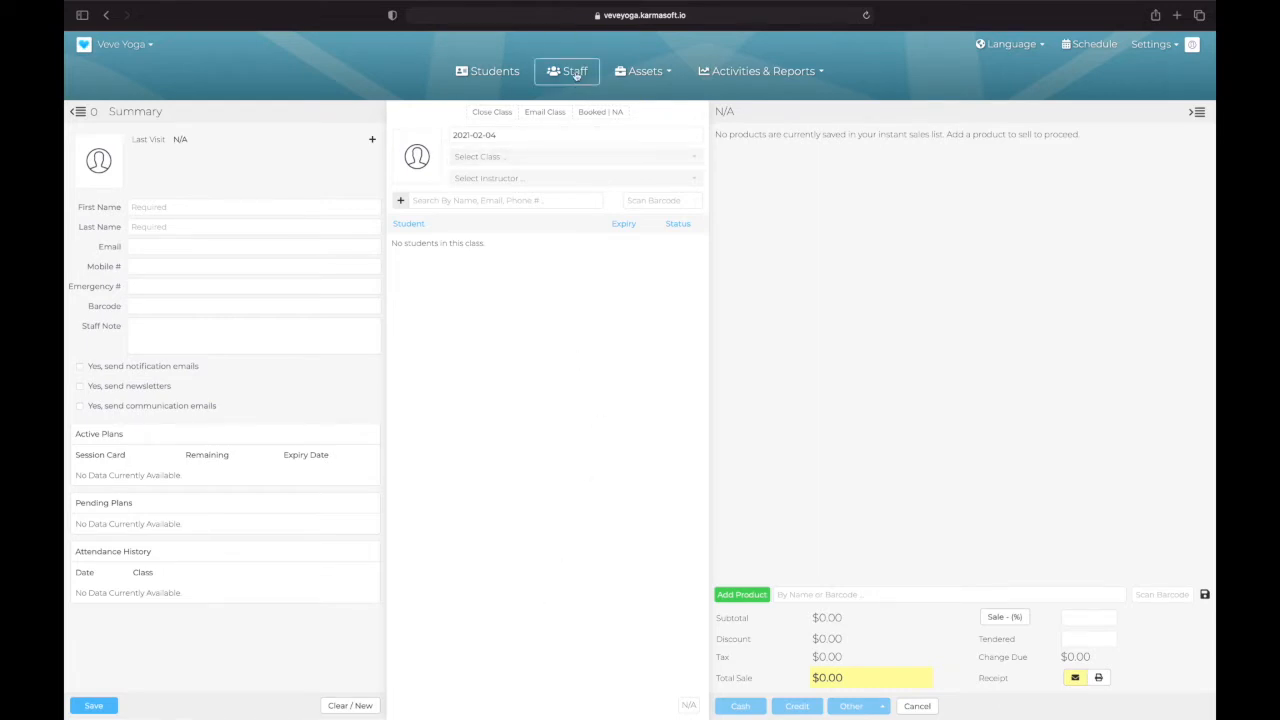
- Show the Staff Member Details list with the two active staff members
click(576, 72)
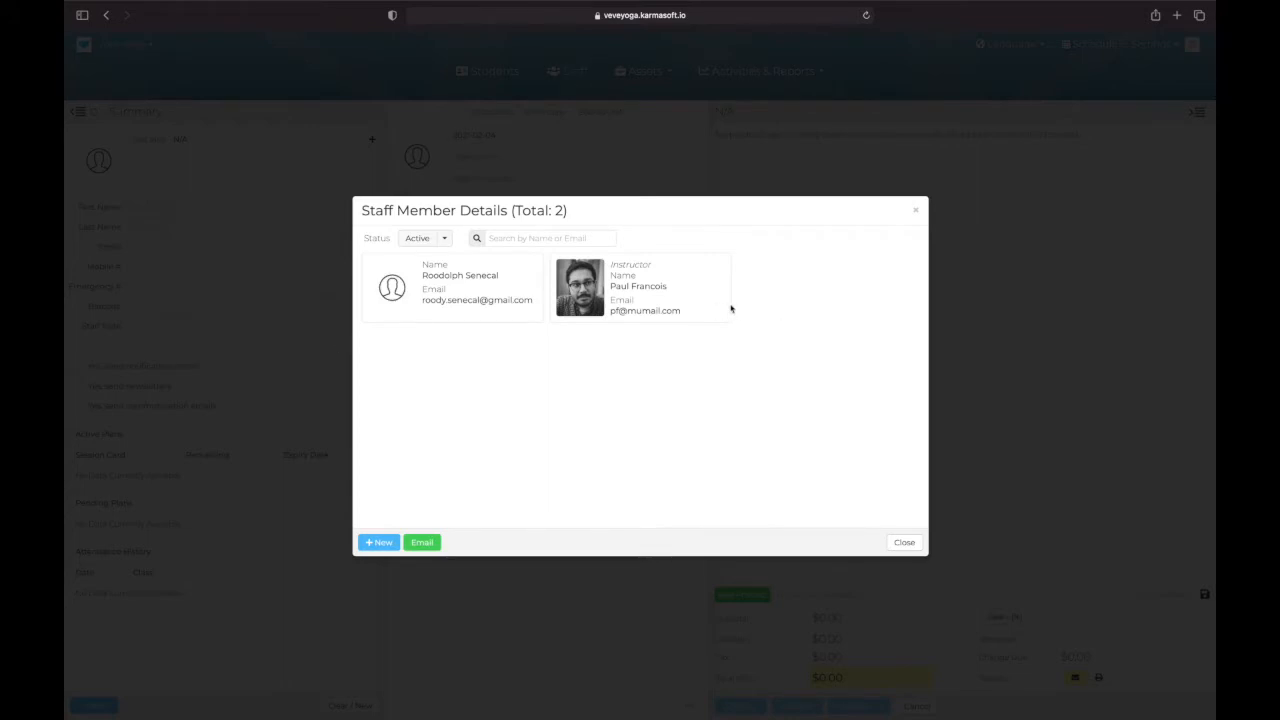
mouse_move(590, 430)
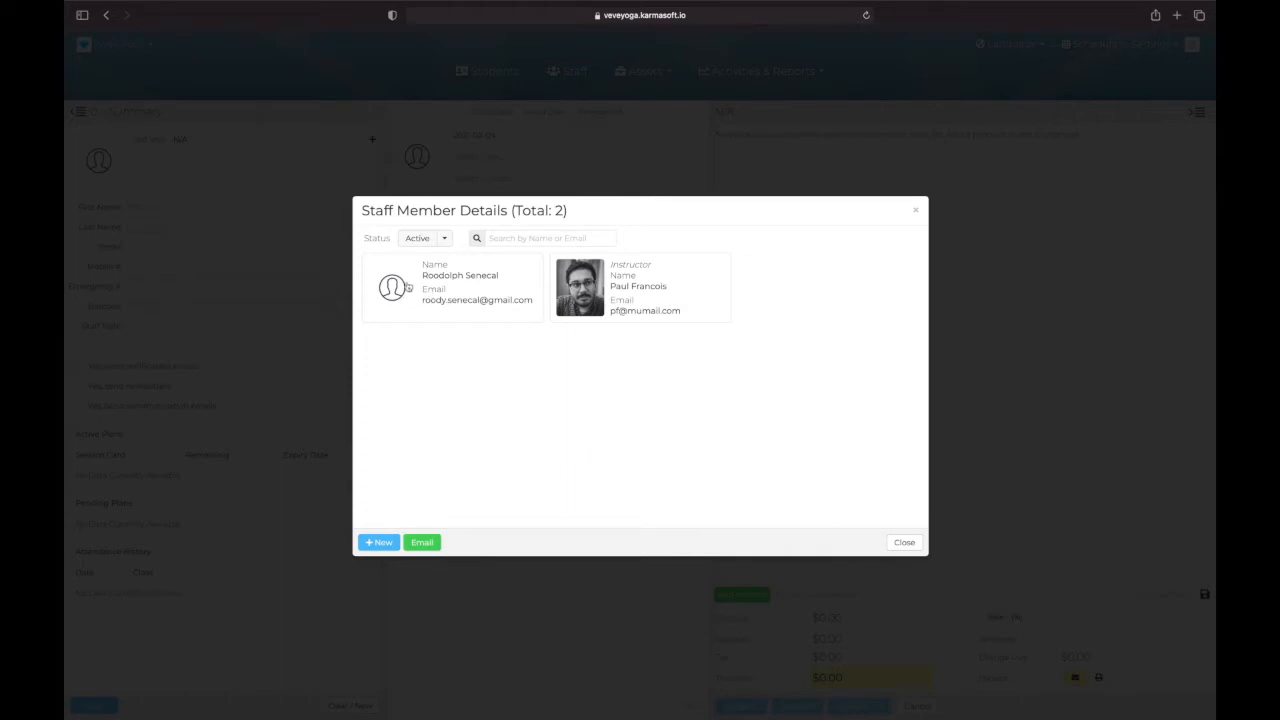
click(452, 288)
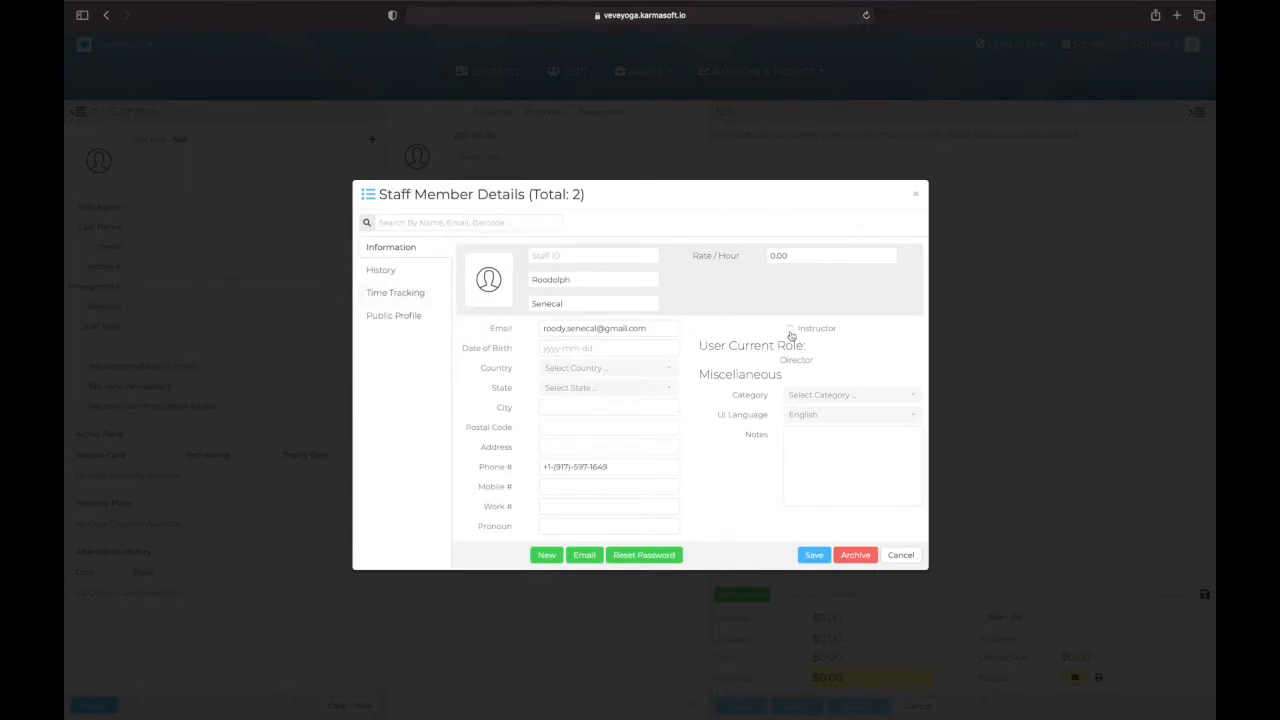
click(790, 328)
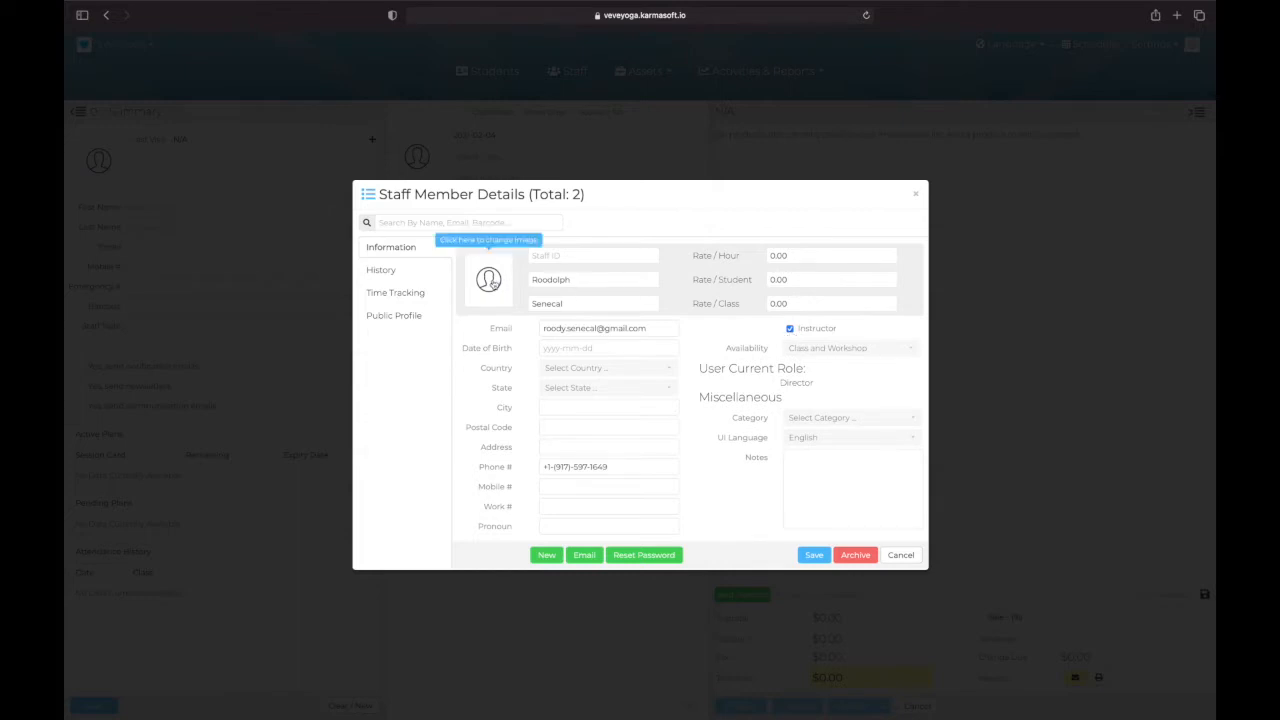
mouse_move(488, 280)
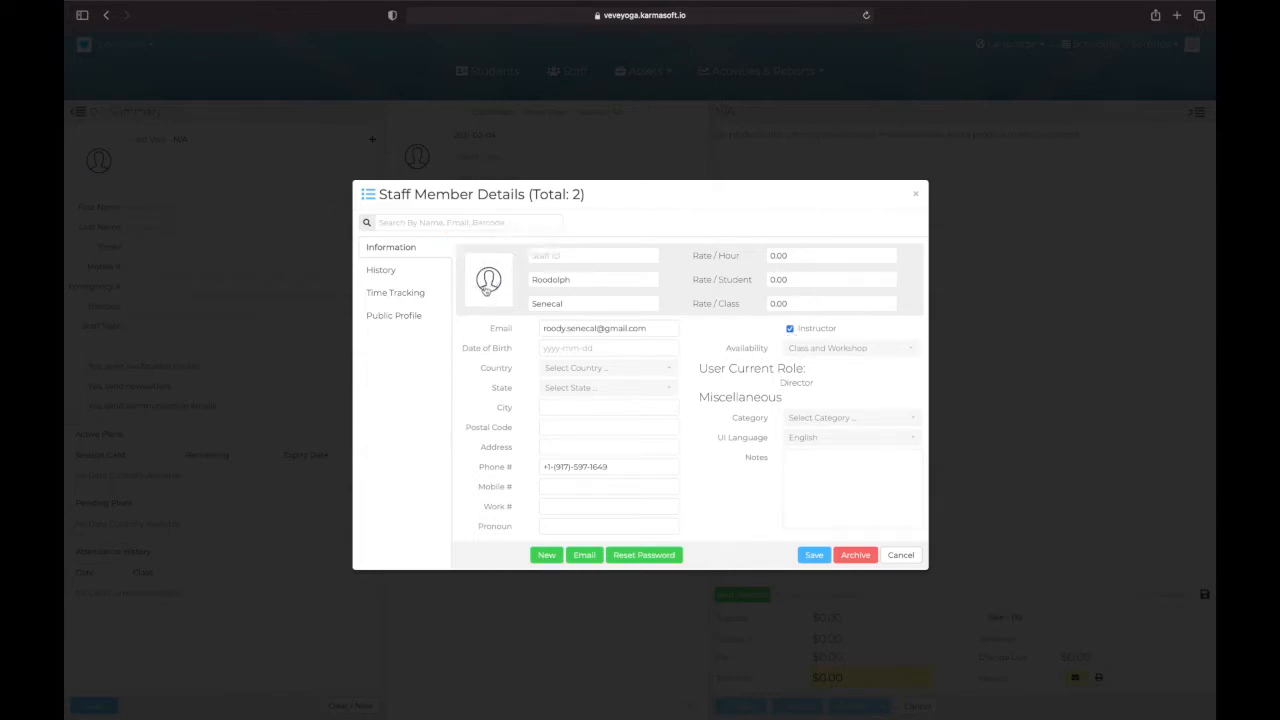
click(488, 280)
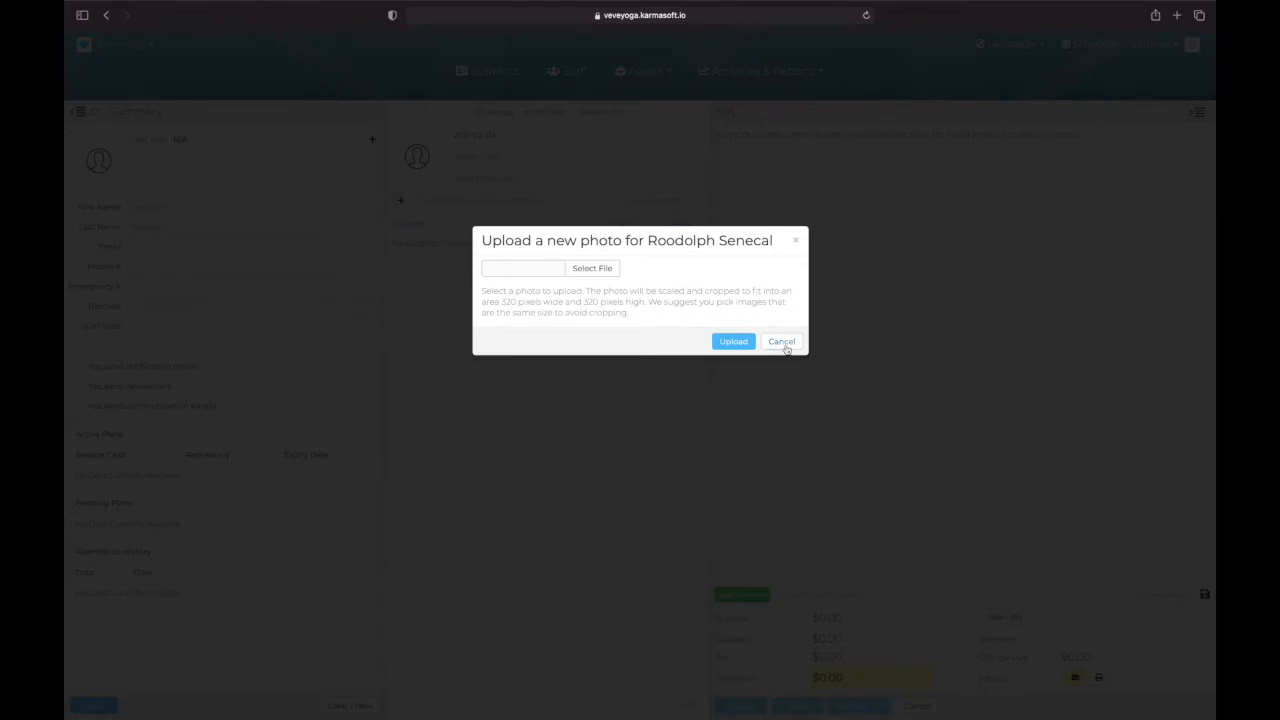
click(780, 340)
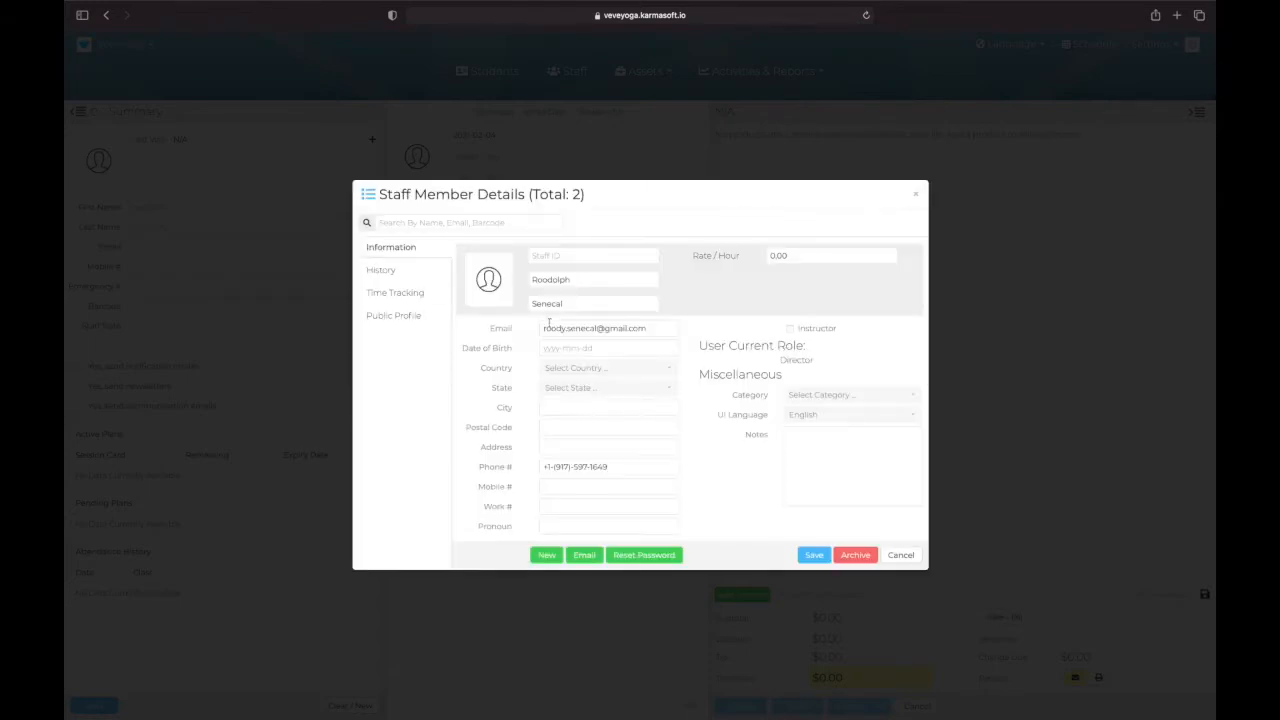
click(392, 316)
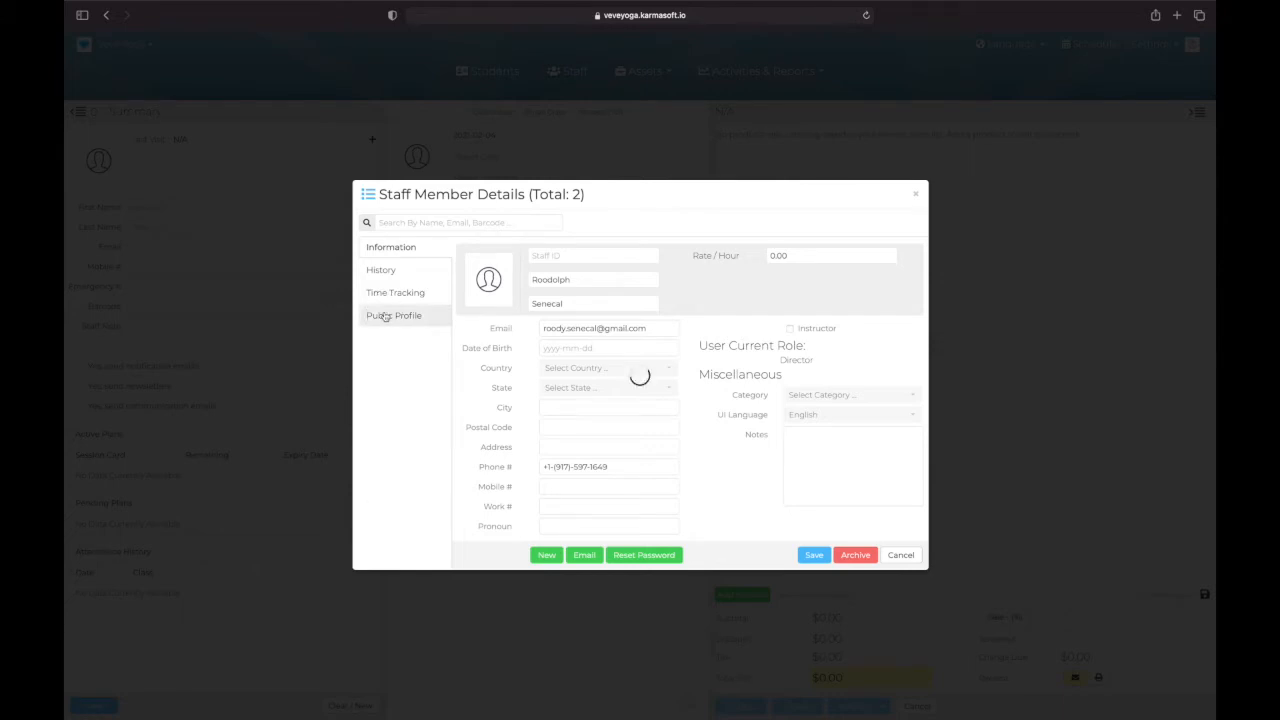
click(394, 316)
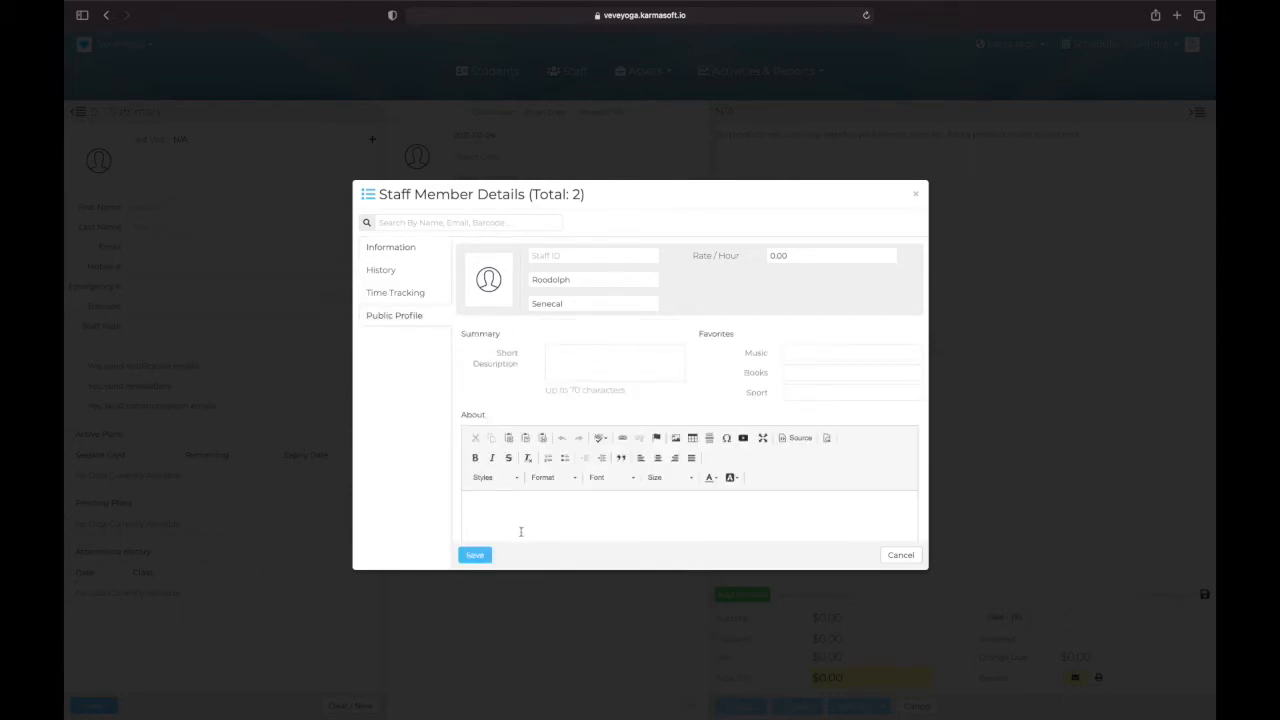
mouse_move(594, 520)
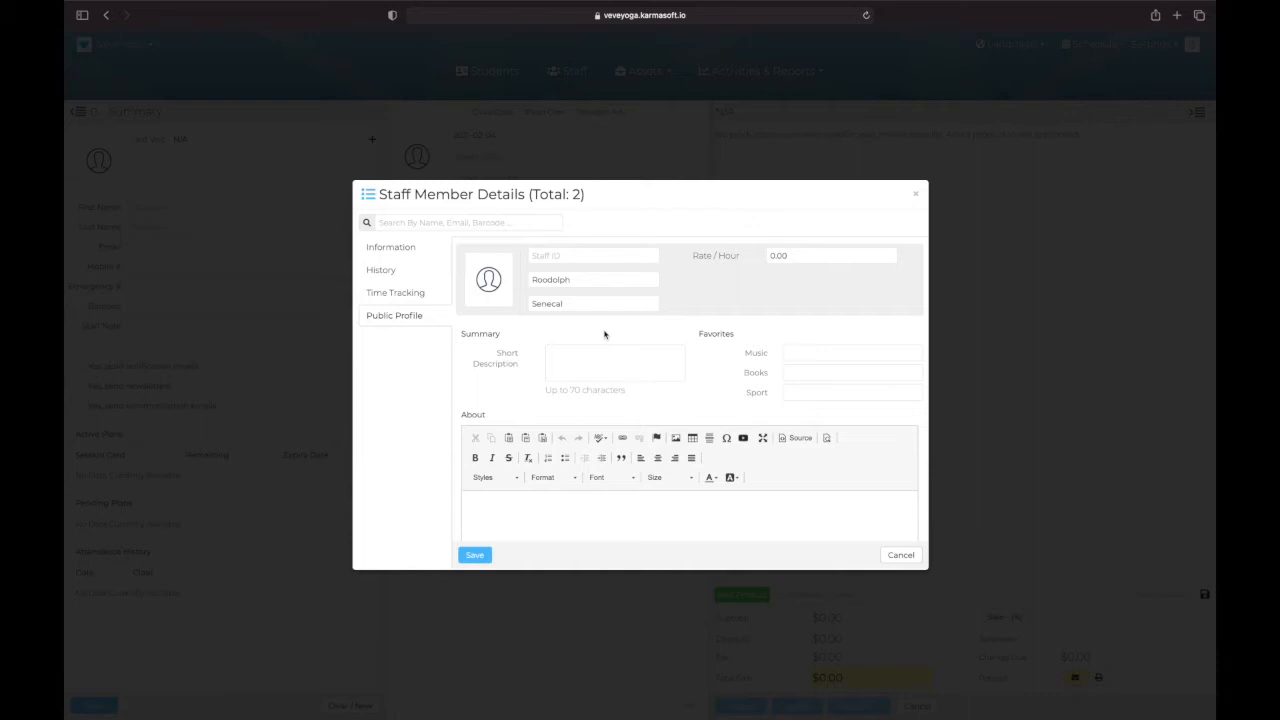
mouse_move(632, 330)
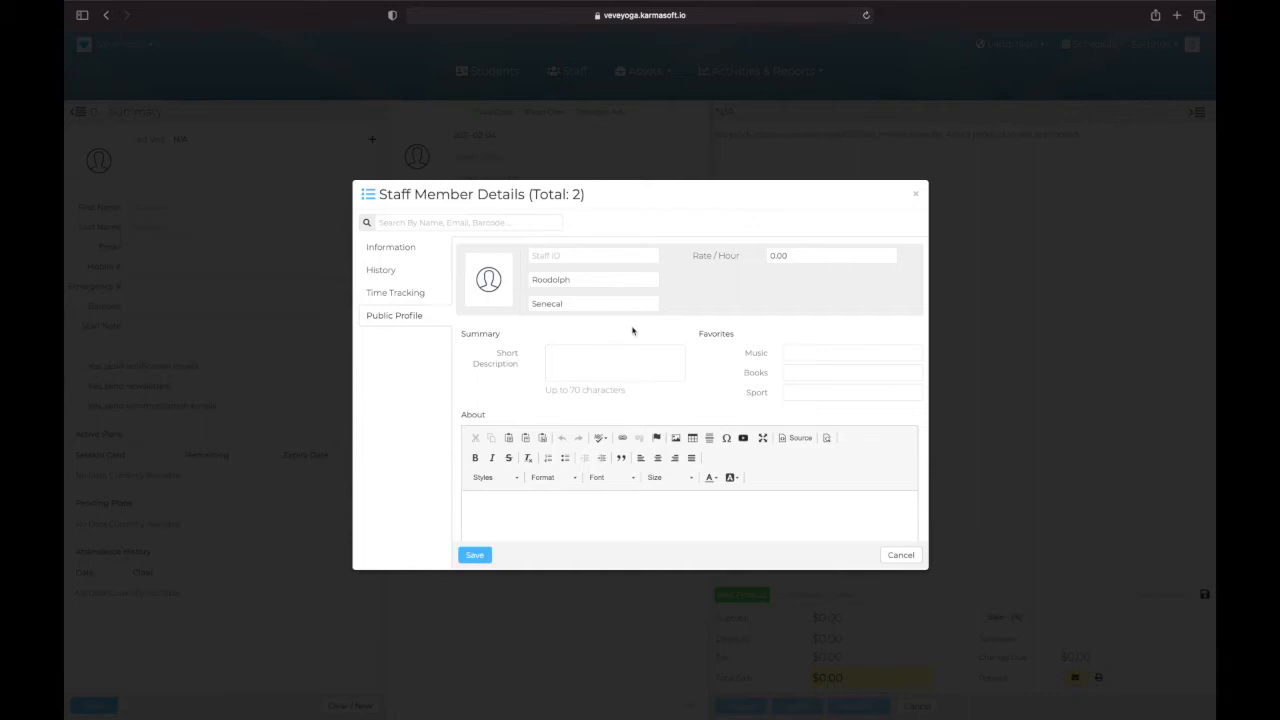
mouse_move(744, 384)
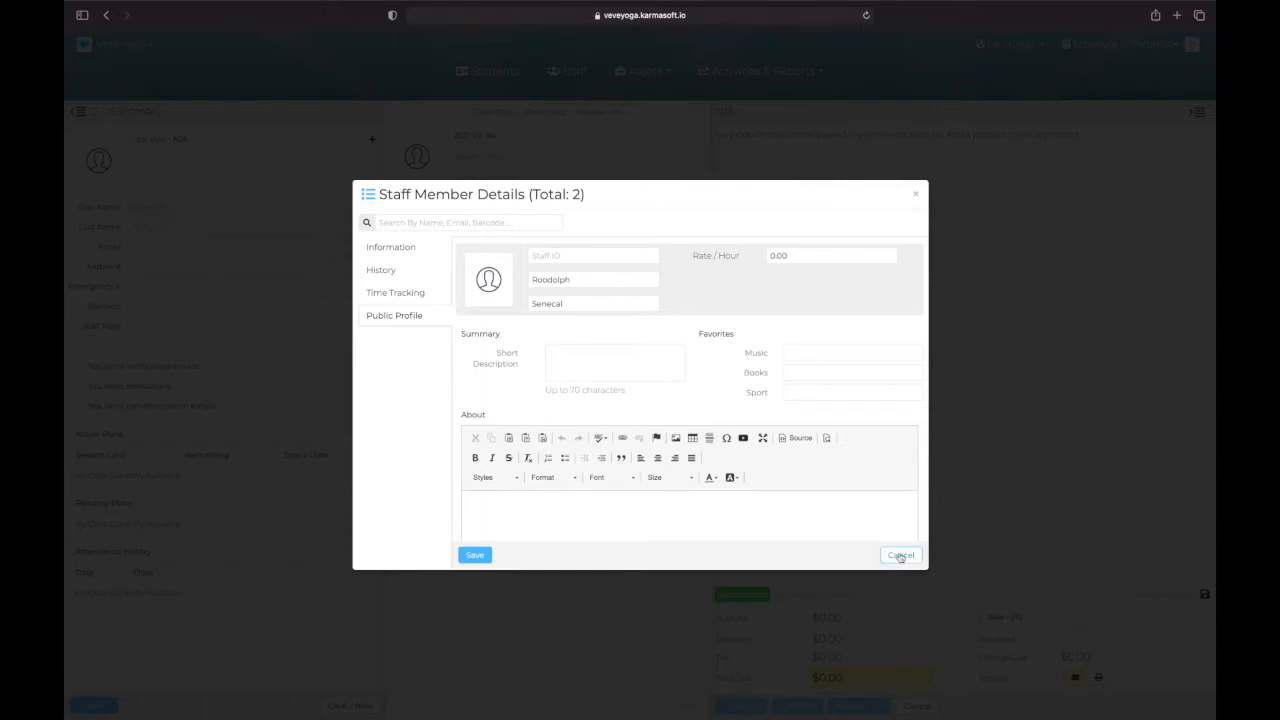
click(900, 556)
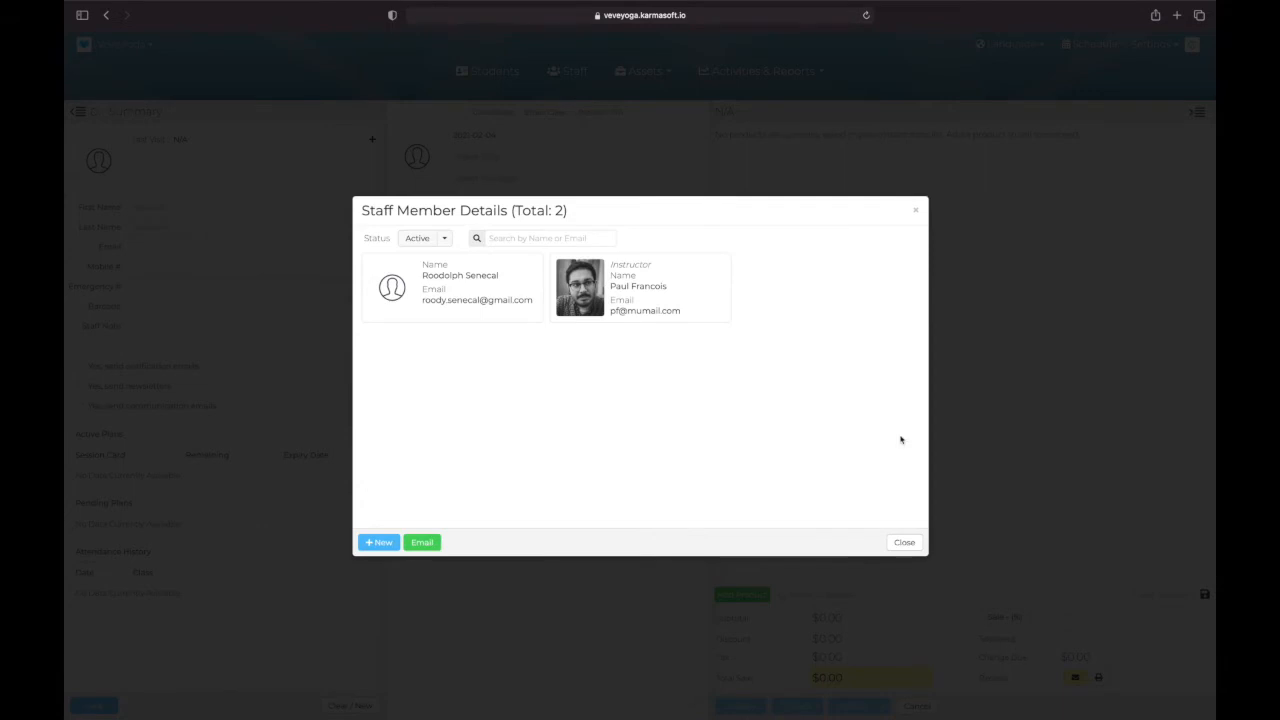
mouse_move(344, 574)
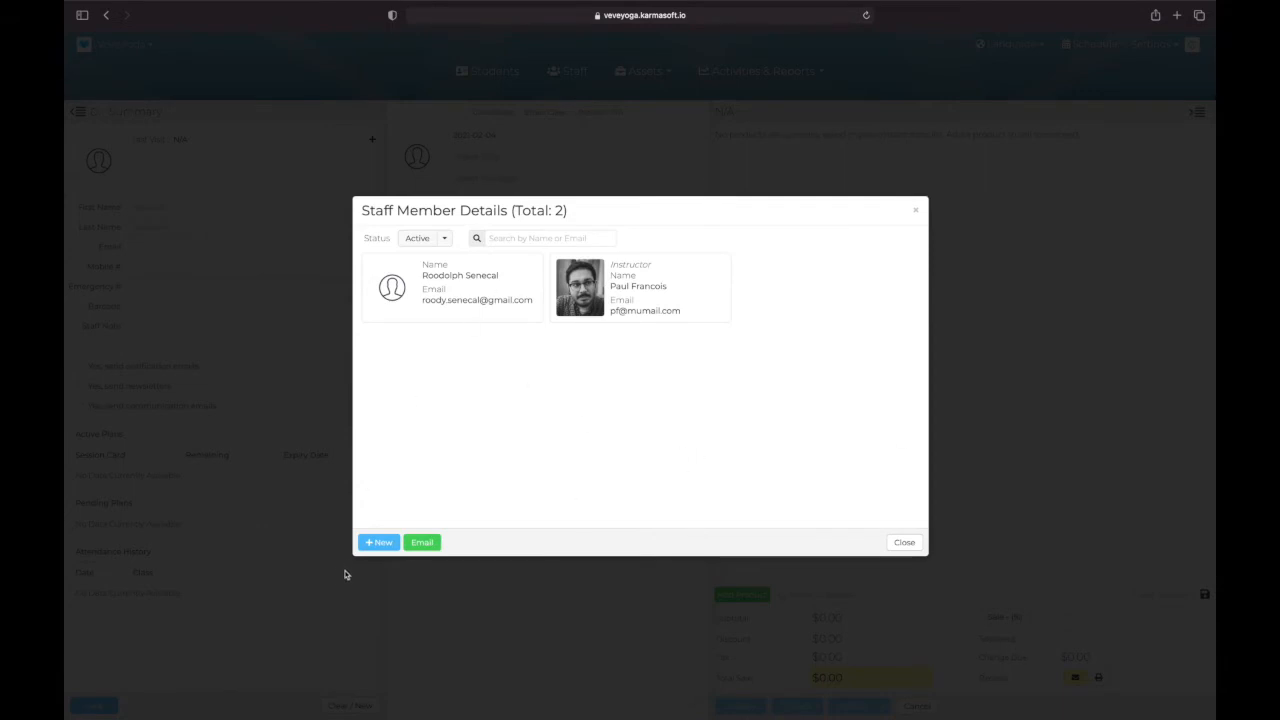
click(380, 542)
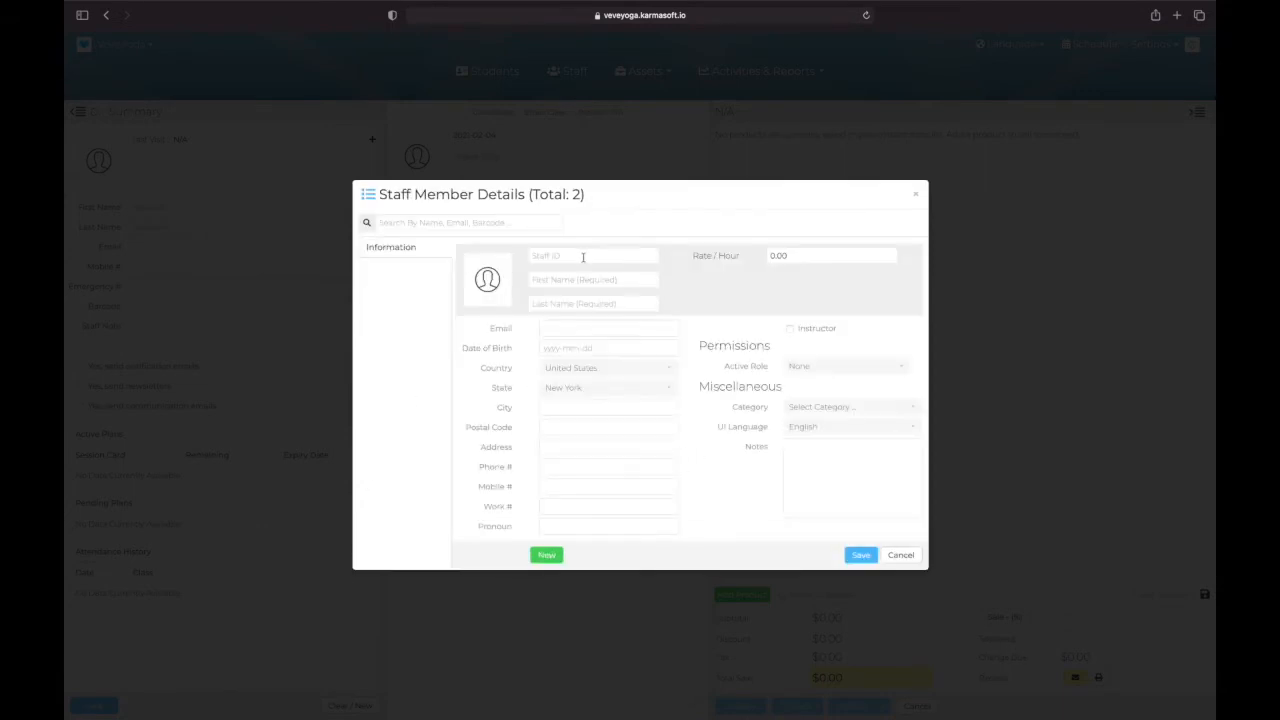
click(592, 280)
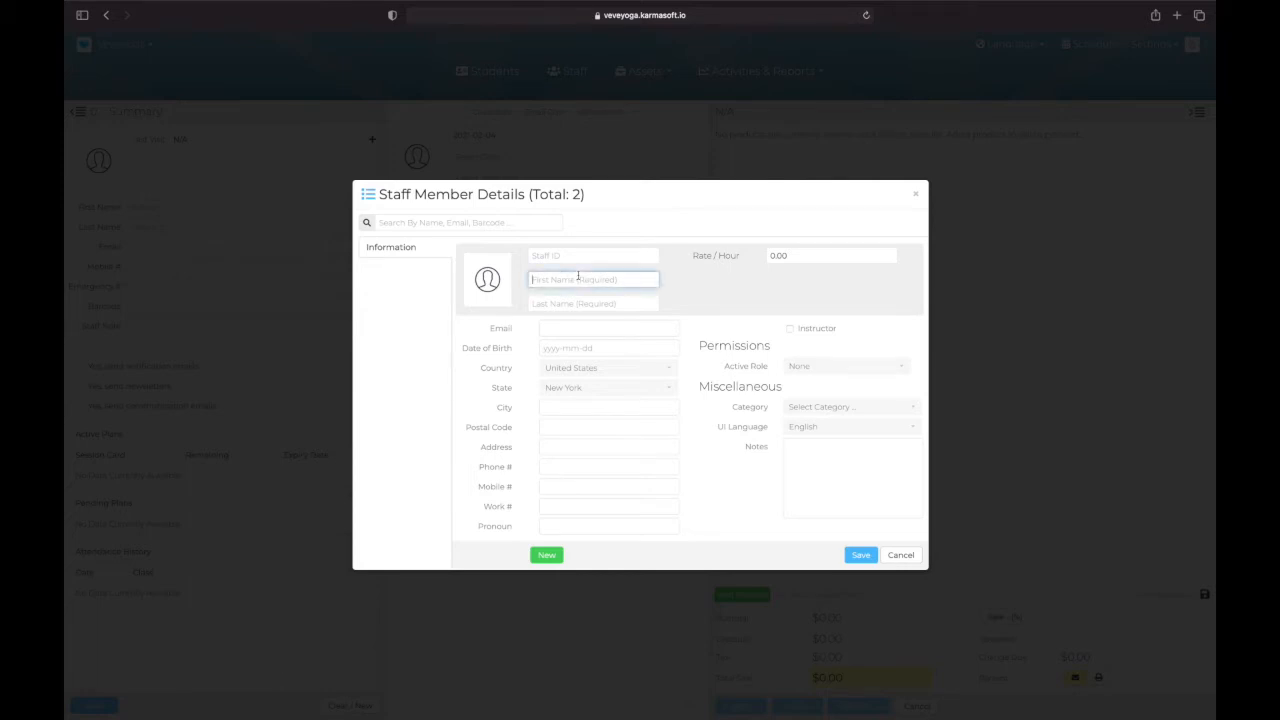
text(Heather)
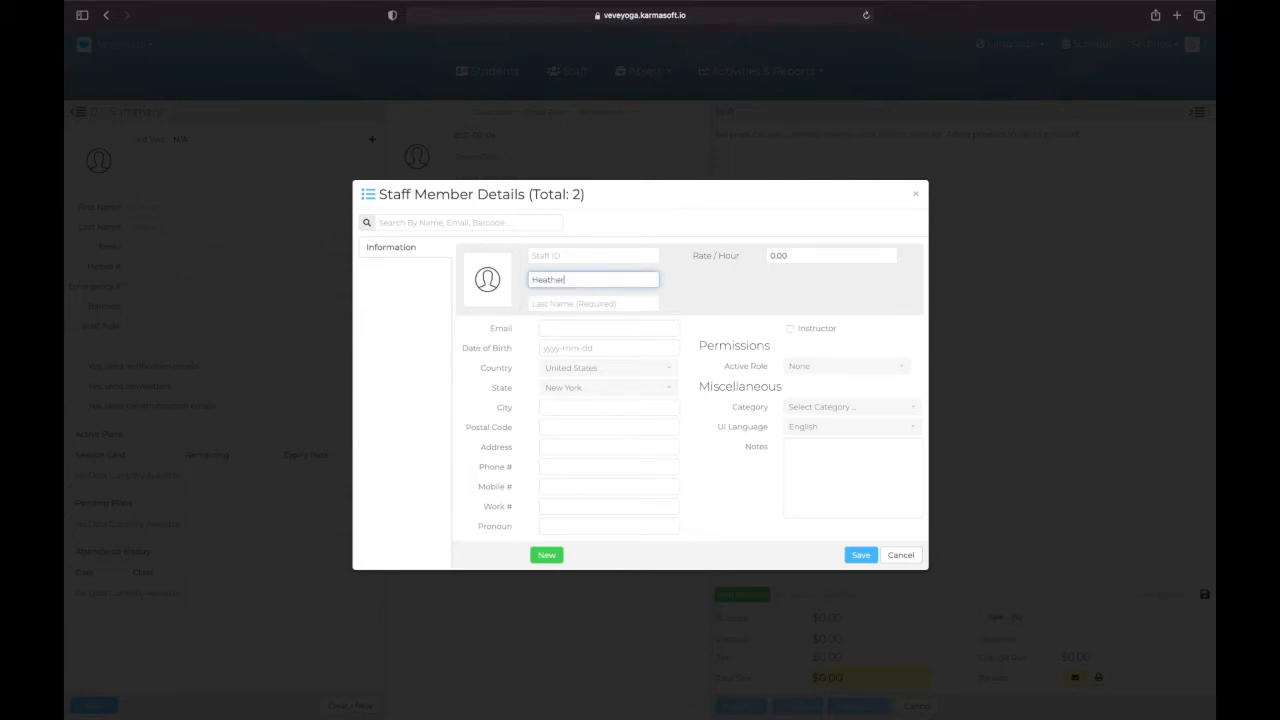
click(592, 304)
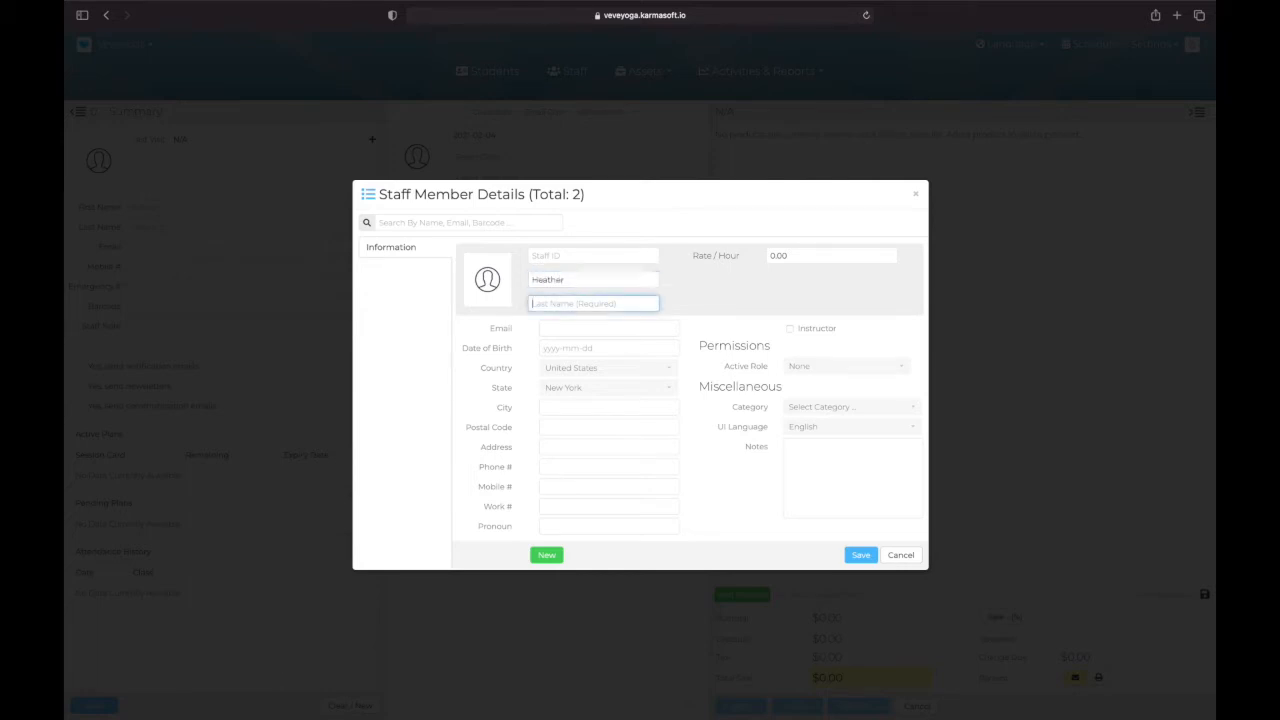
text(Brooke)
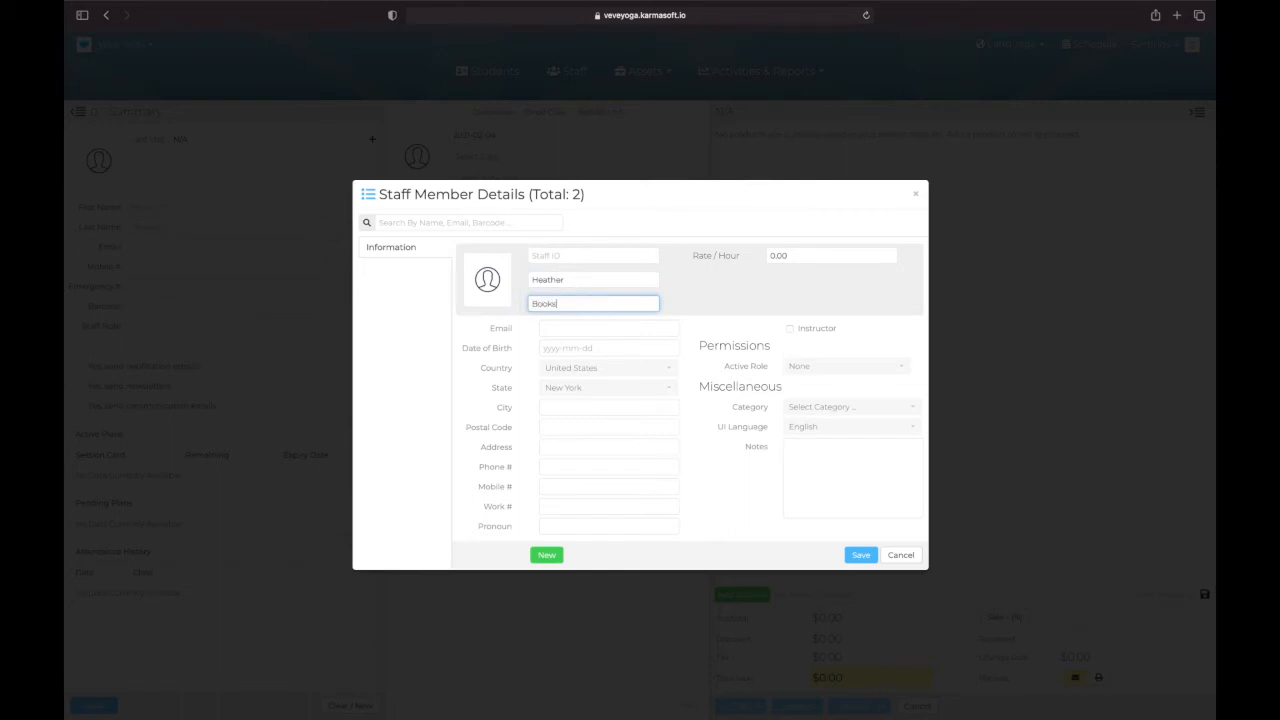
click(608, 328)
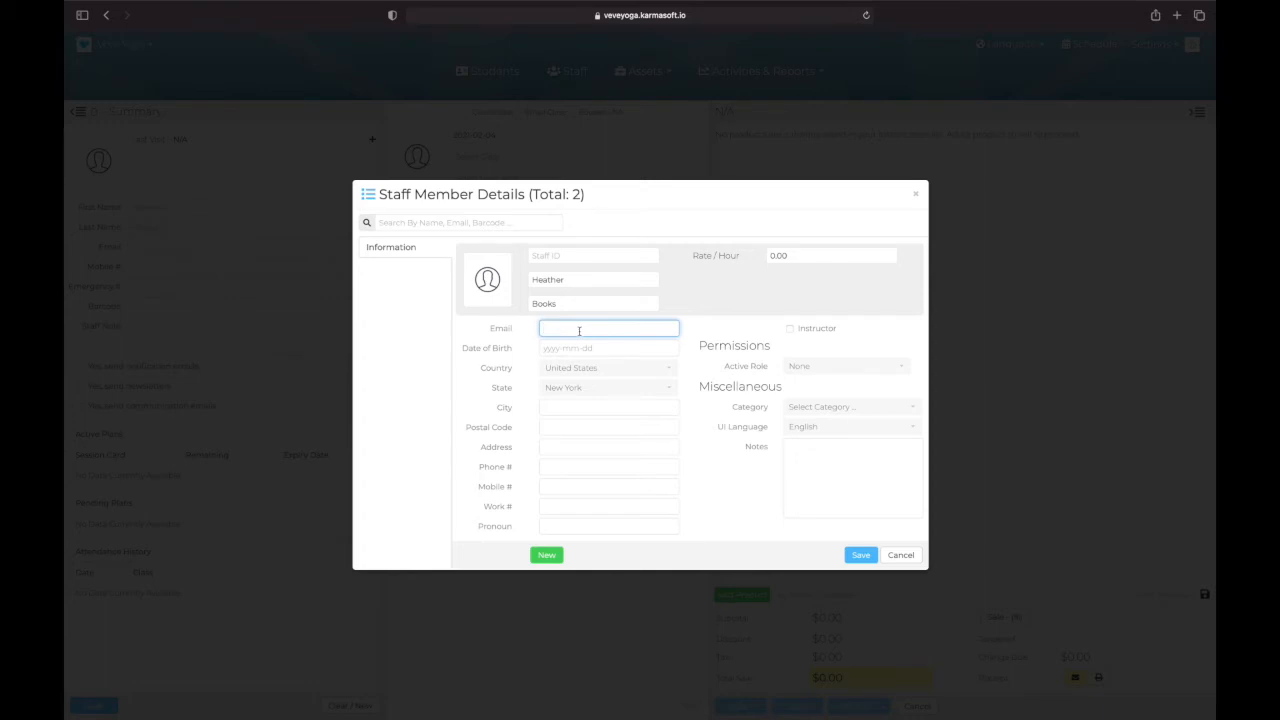
text(hbooi)
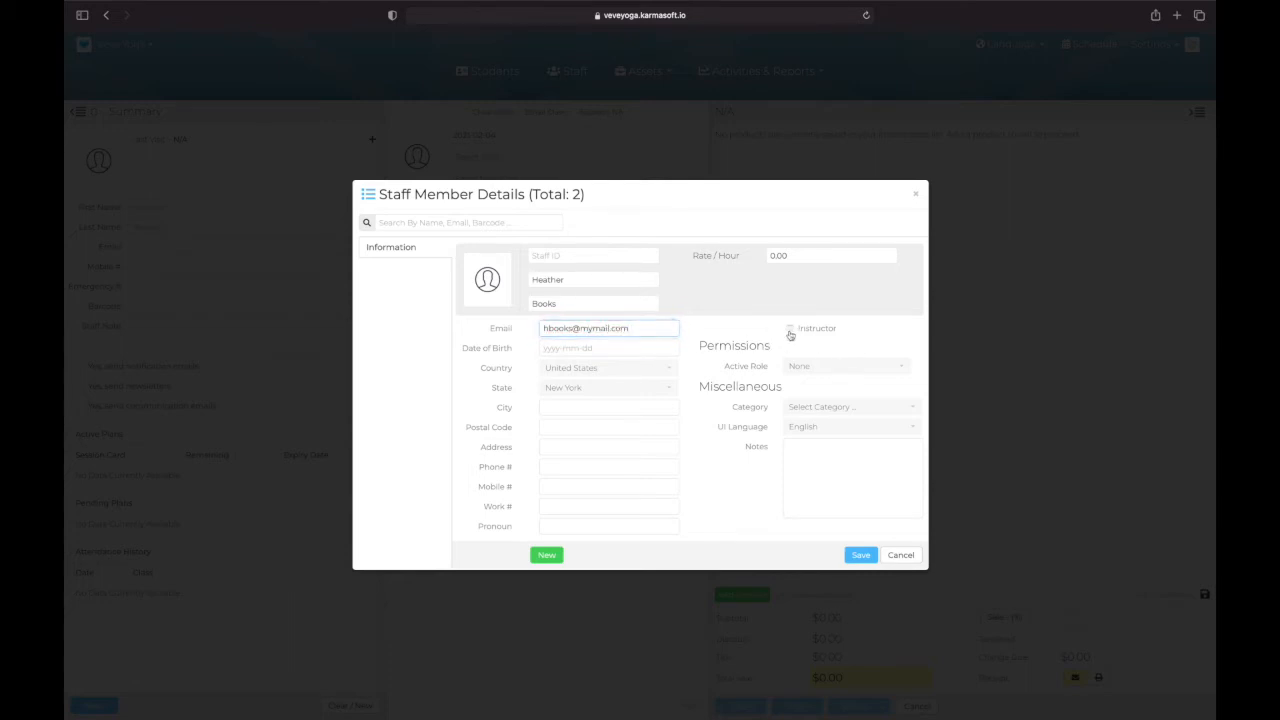
- Save Heather as an instructor with Class and Workshop availability and Front Desk role, then start a photo upload
click(790, 328)
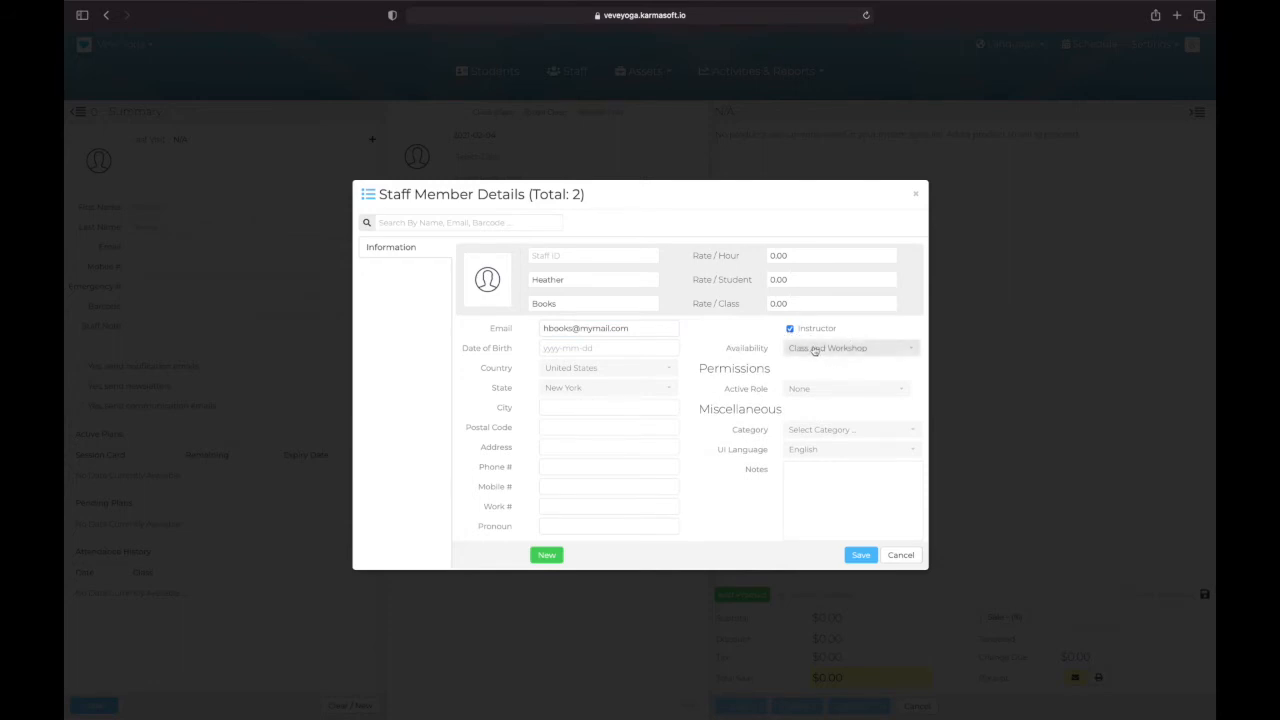
click(850, 348)
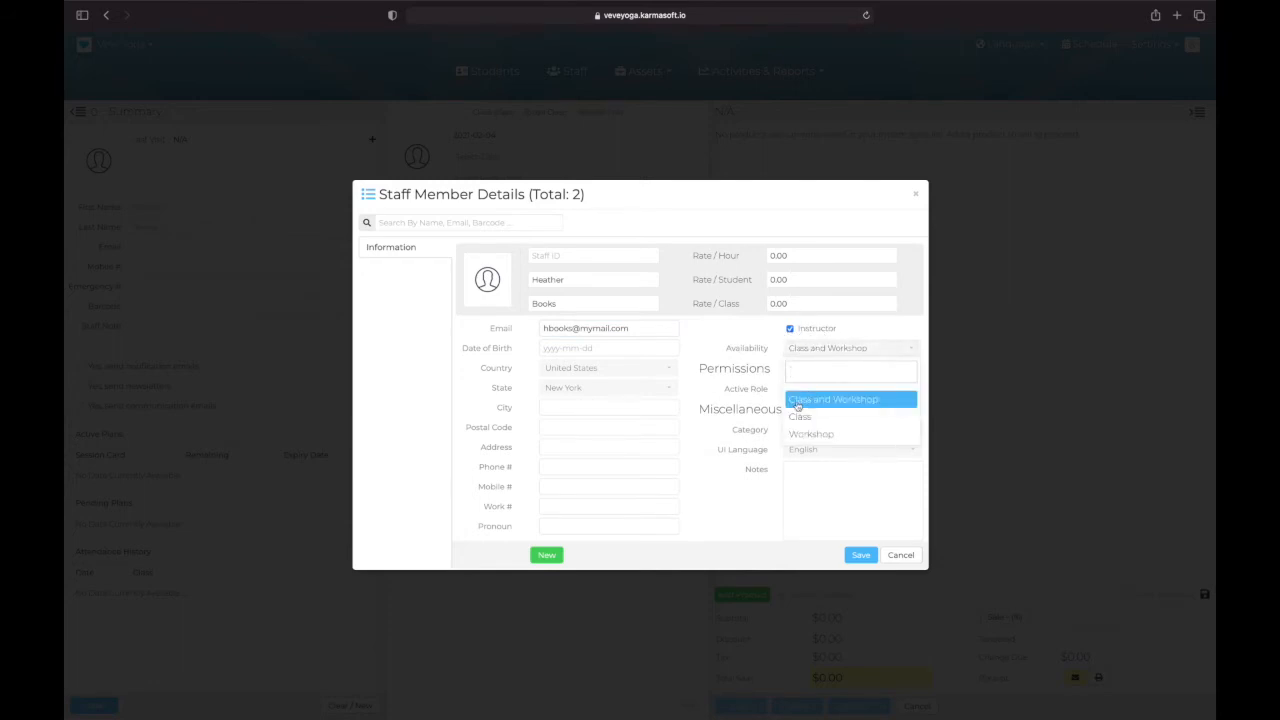
click(800, 388)
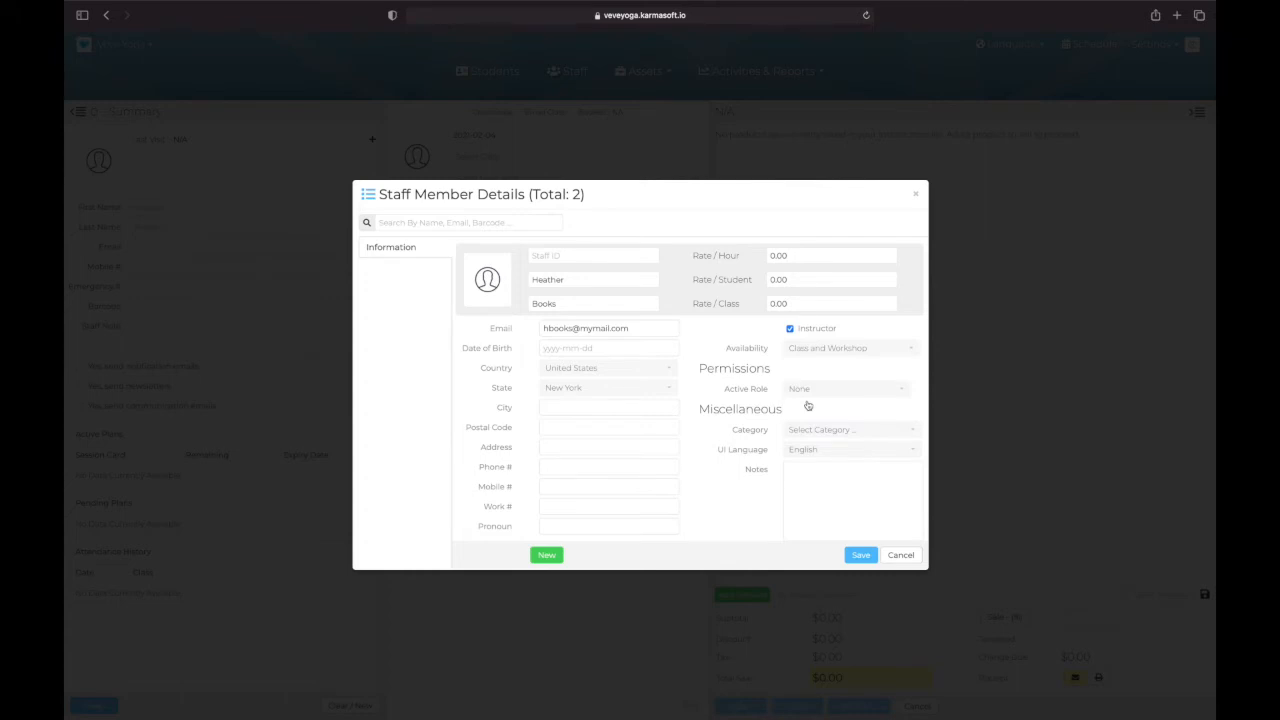
mouse_move(810, 406)
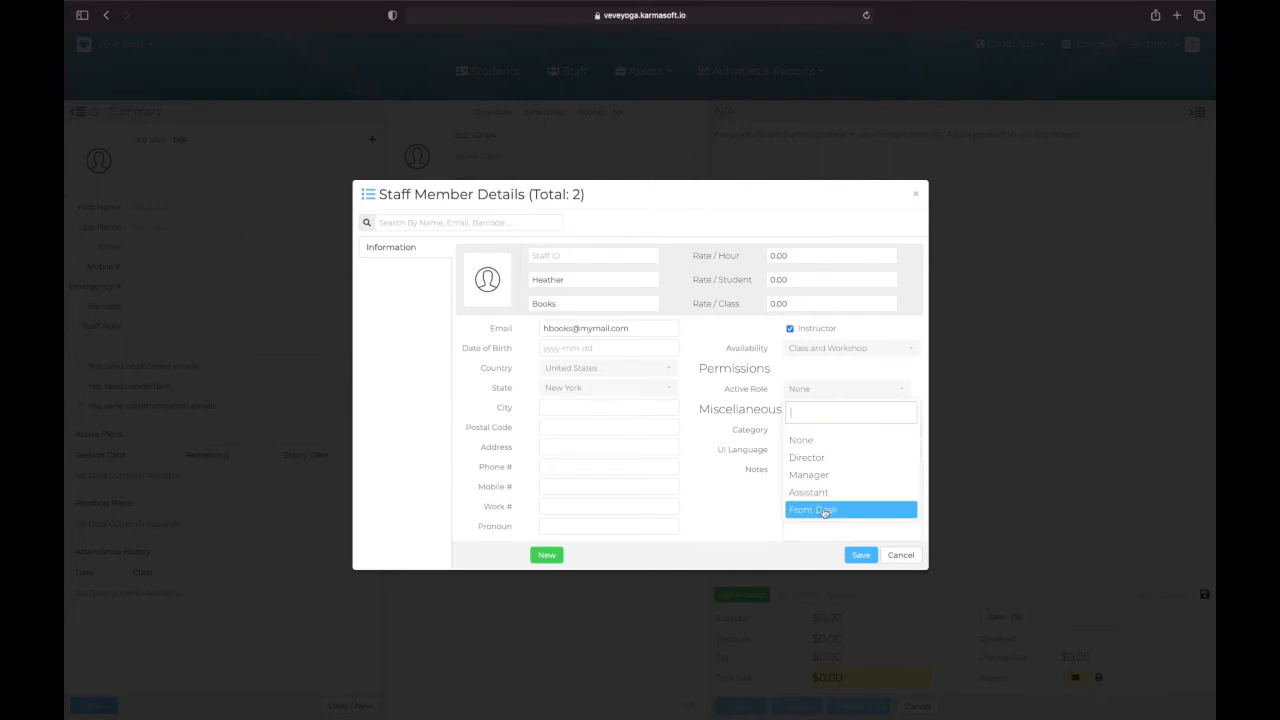
click(812, 510)
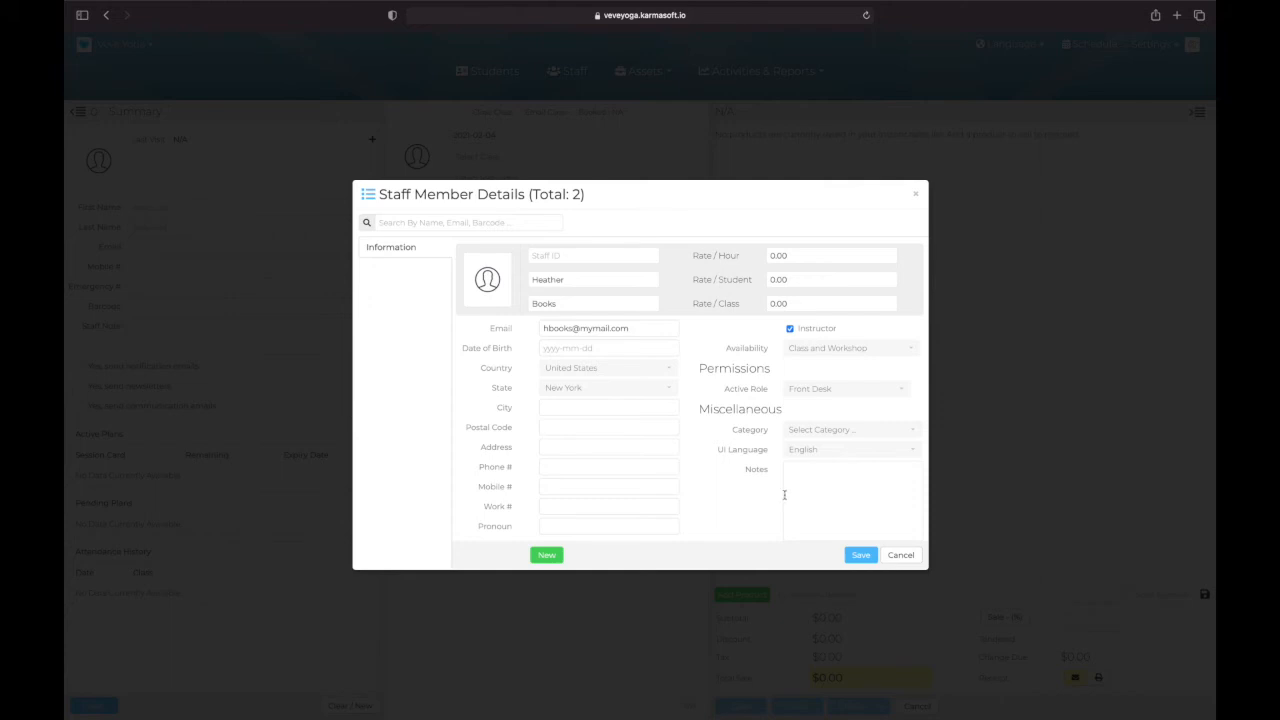
mouse_move(848, 368)
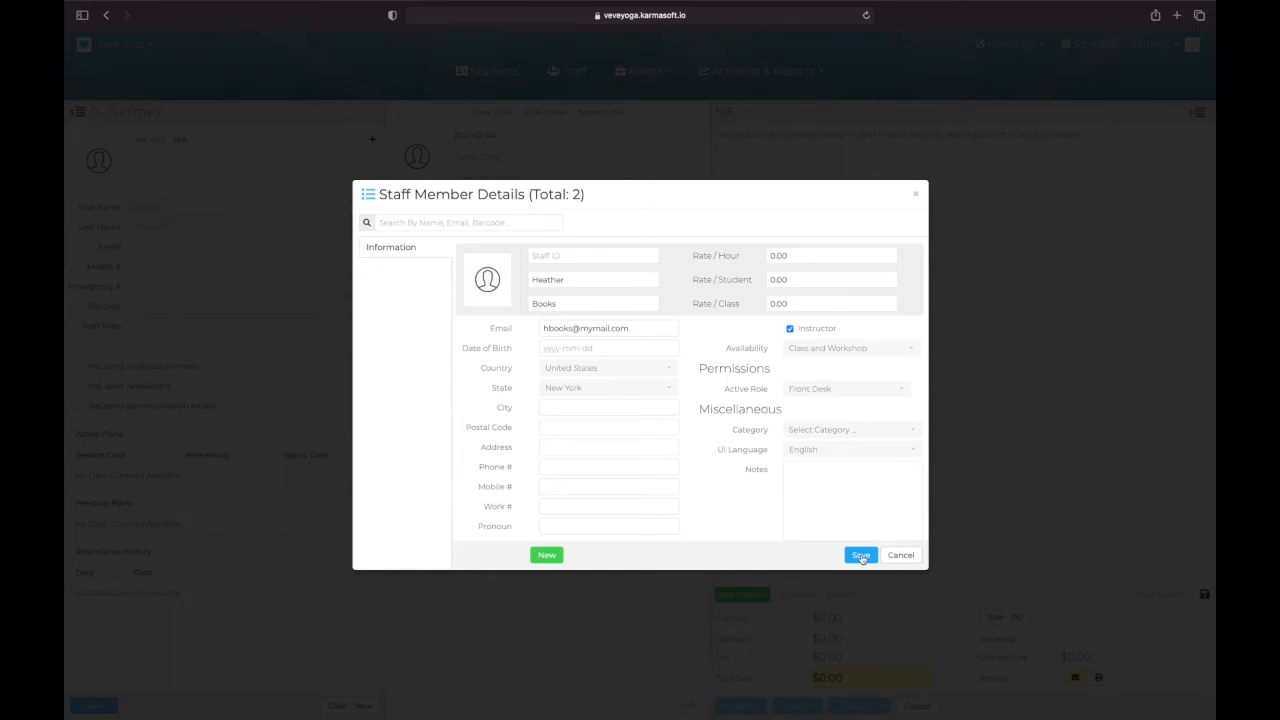
click(860, 556)
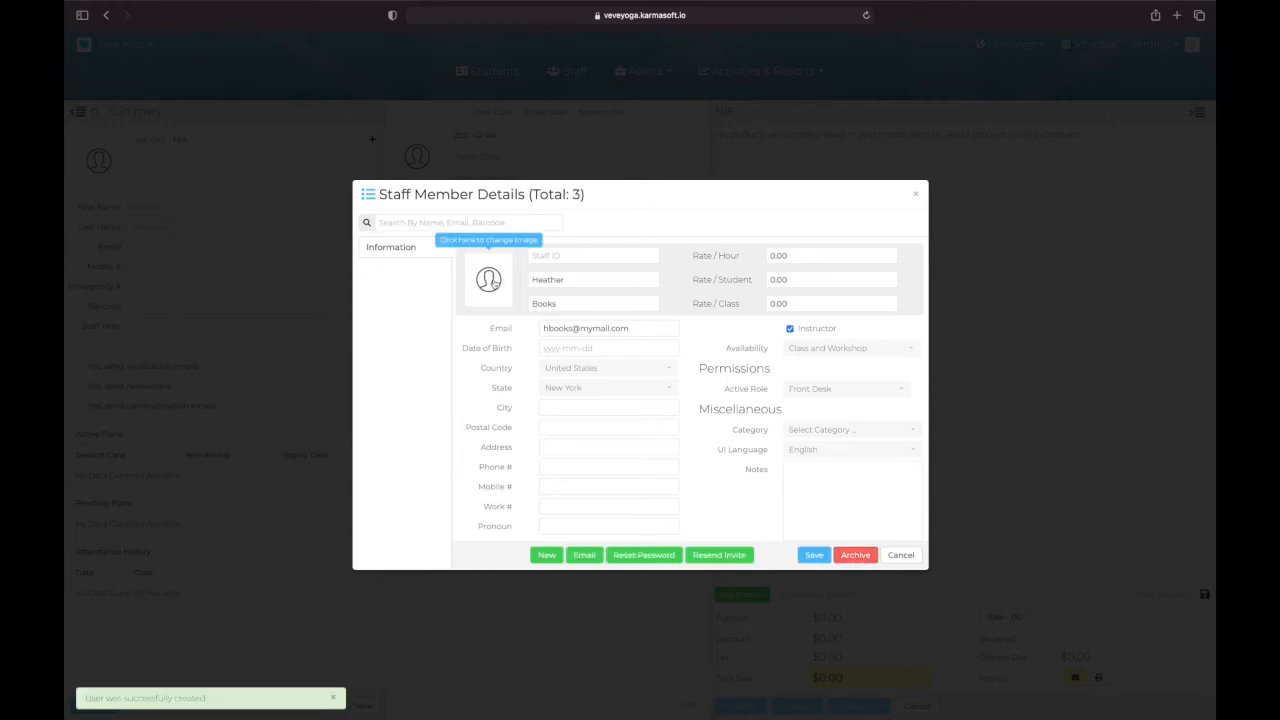
mouse_move(488, 284)
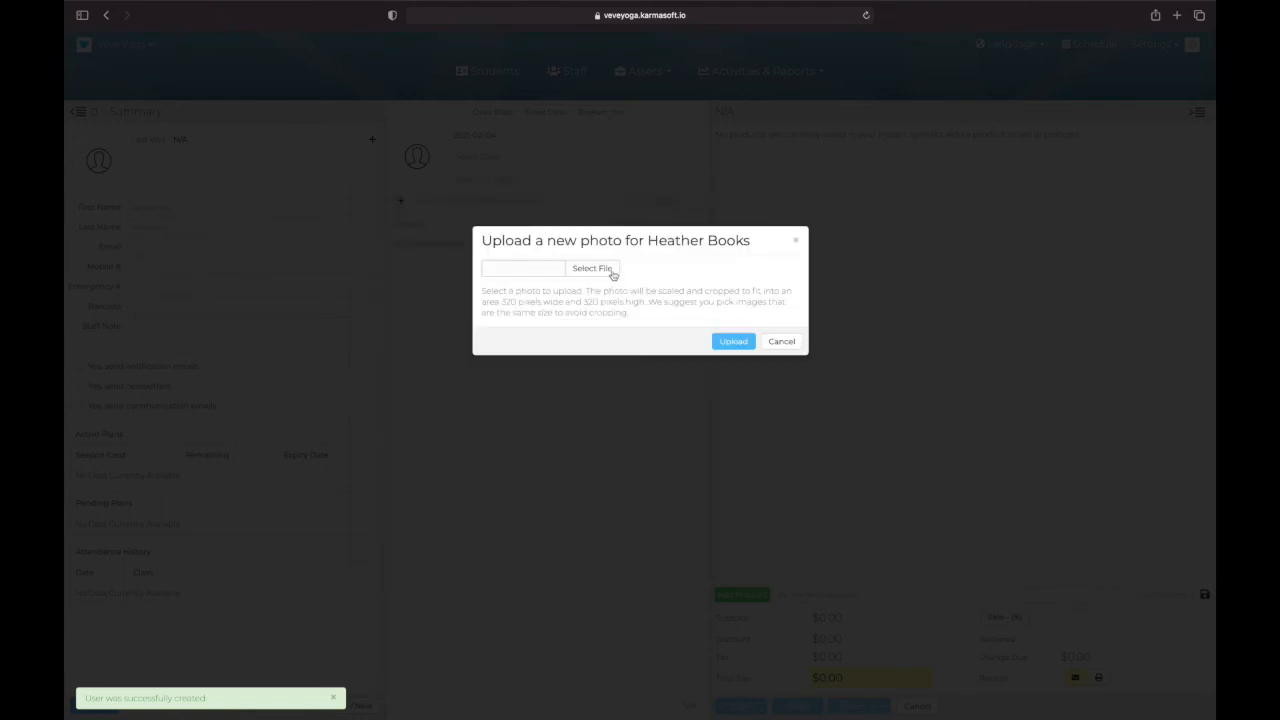
click(592, 268)
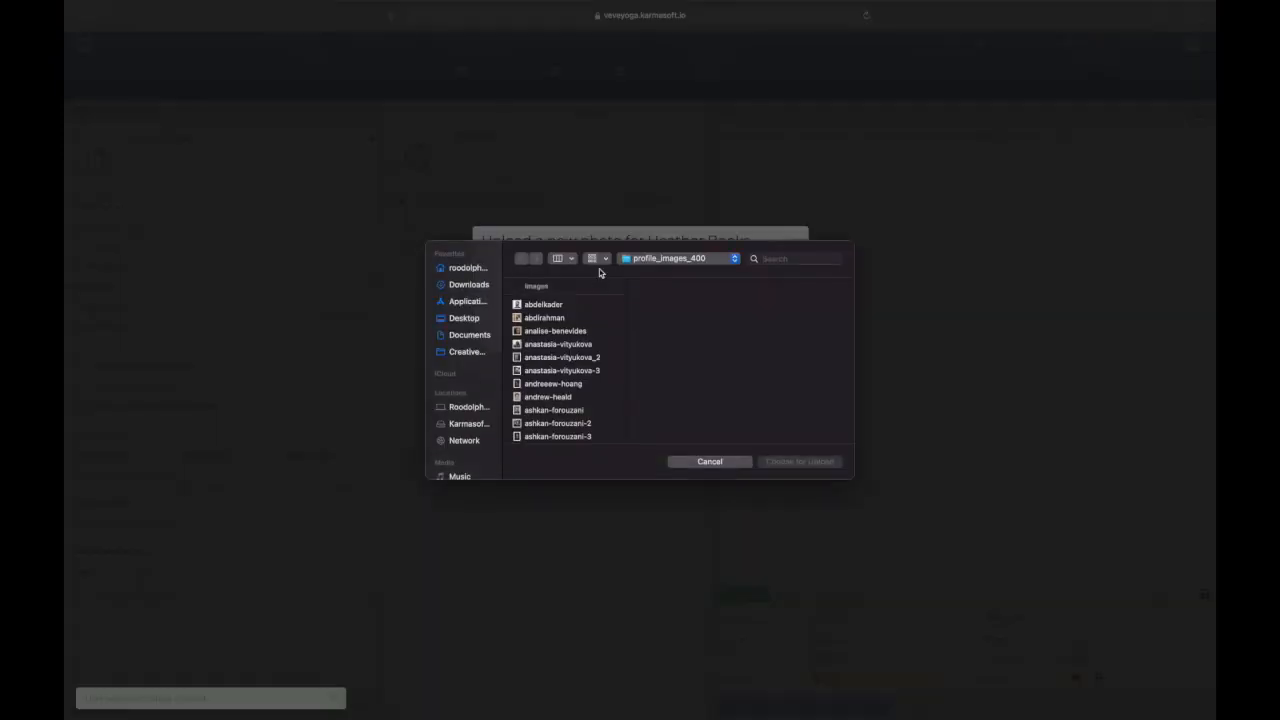
- Choose the olive-sureal portrait from the Desktop for upload
click(464, 318)
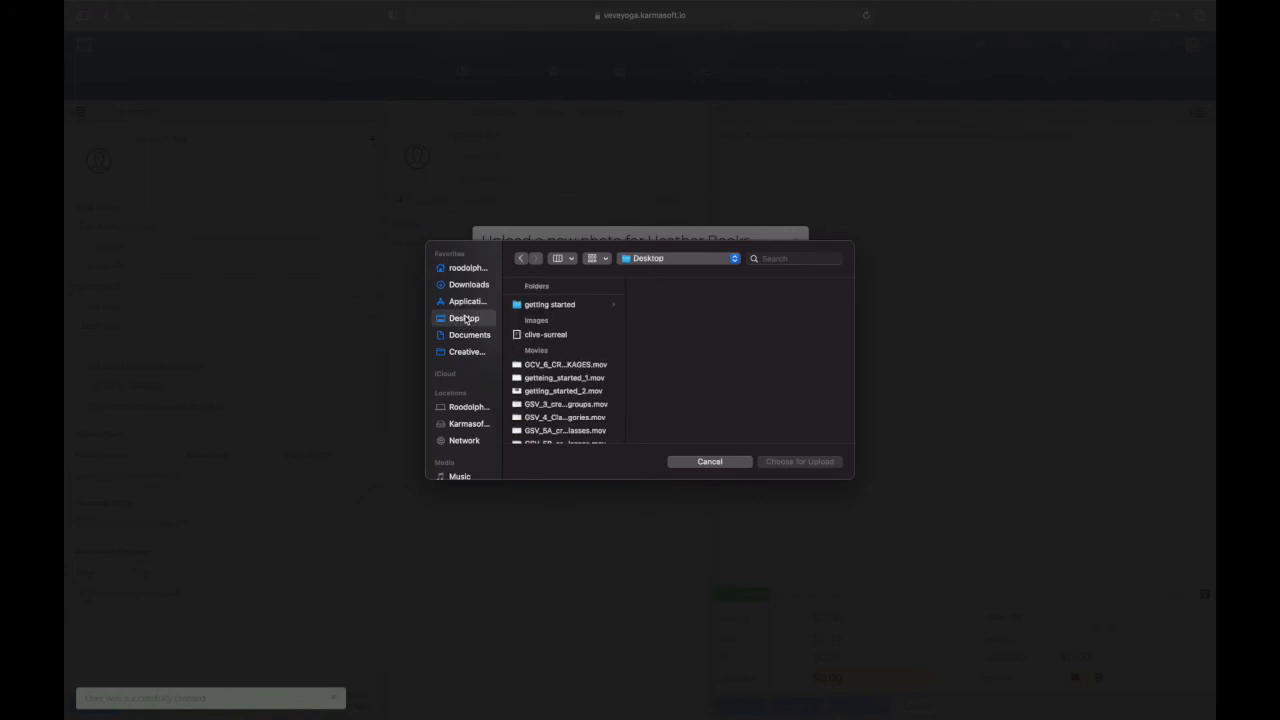
click(546, 334)
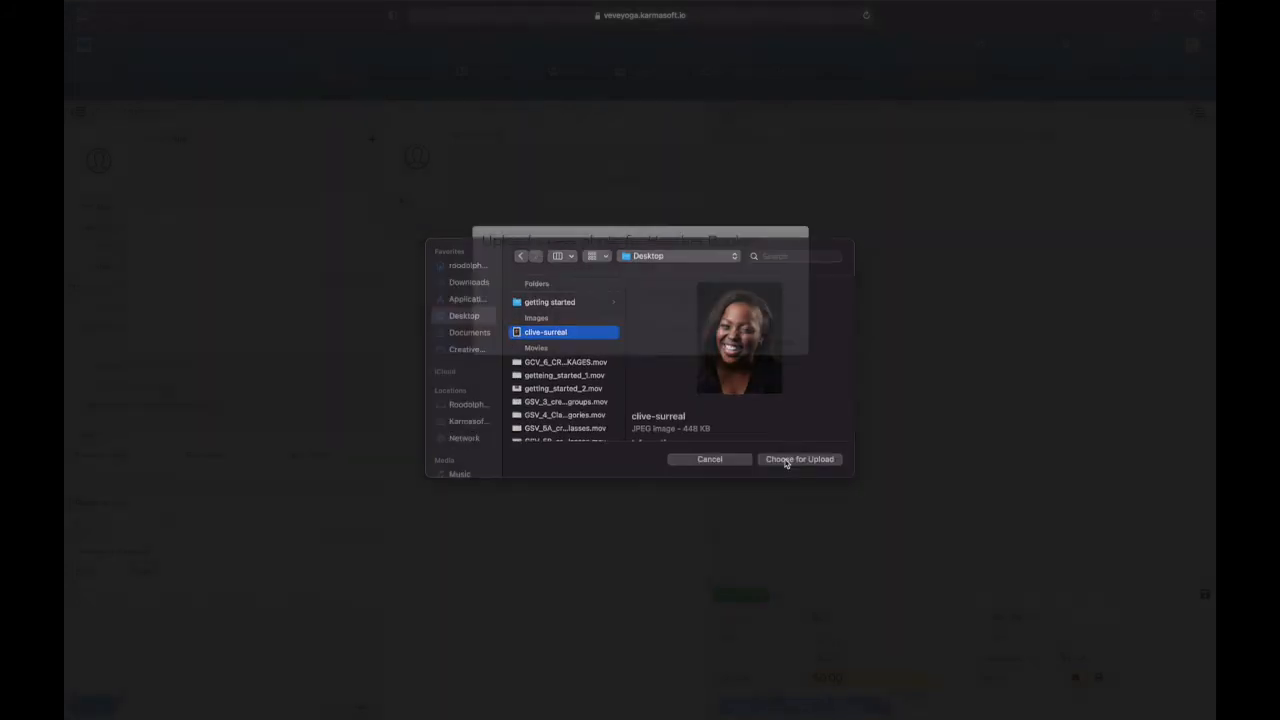
click(800, 458)
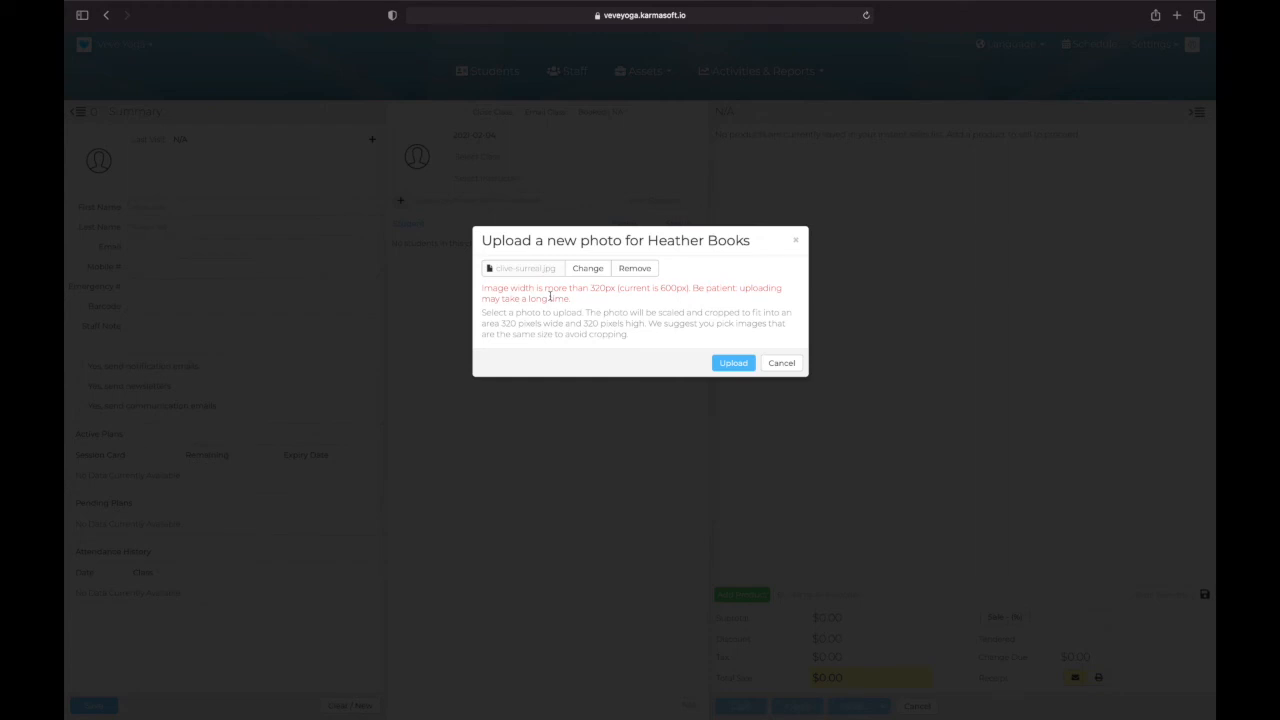
- Upload the portrait so it appears as Heather Books' profile photo
click(732, 362)
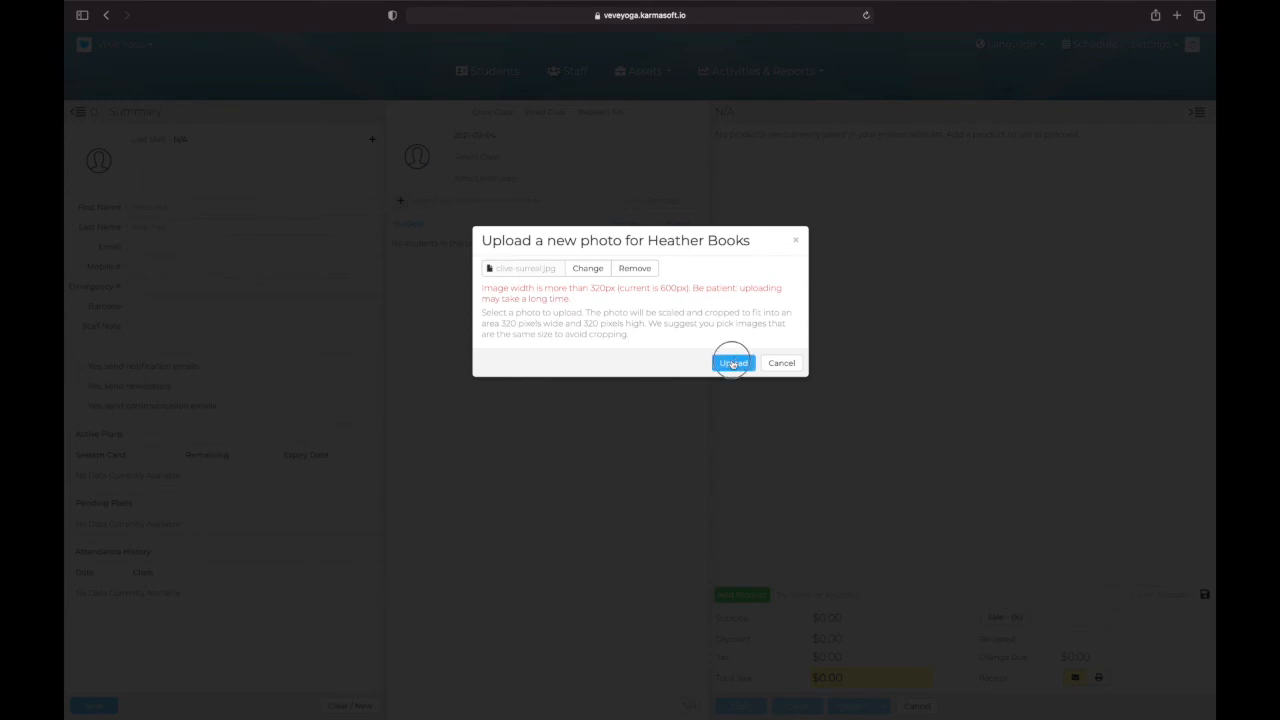
click(732, 362)
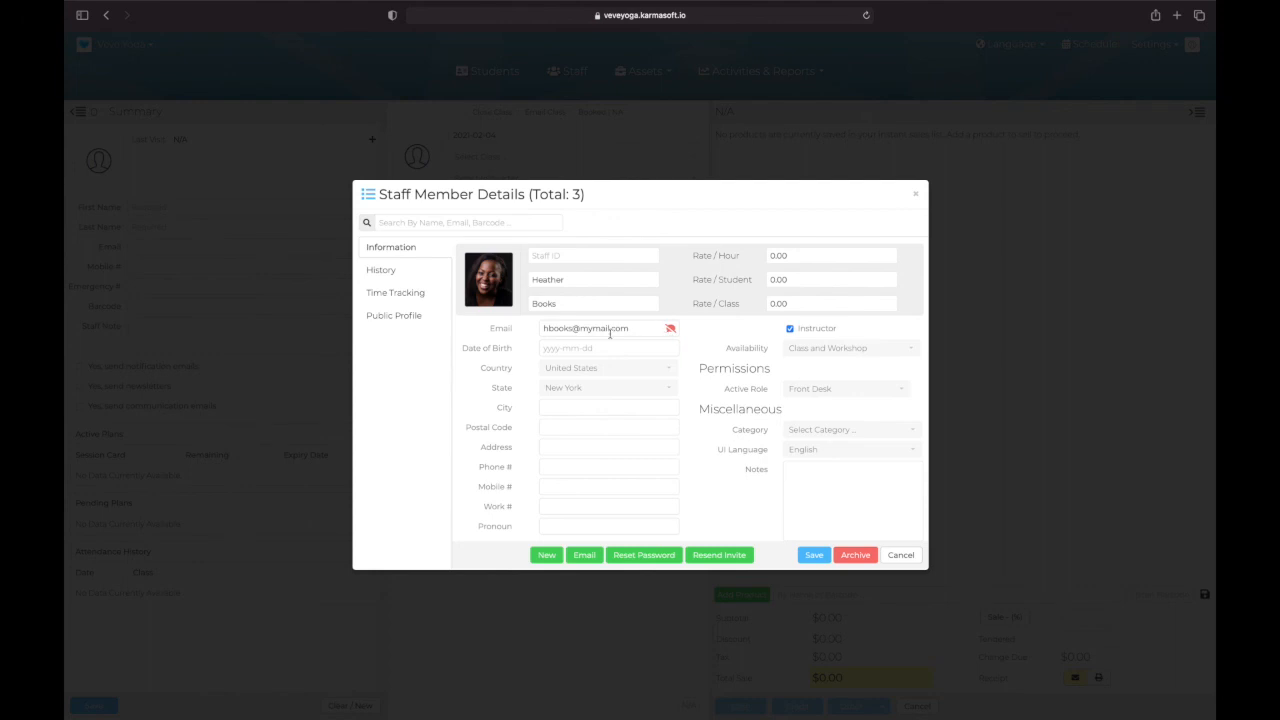
mouse_move(624, 340)
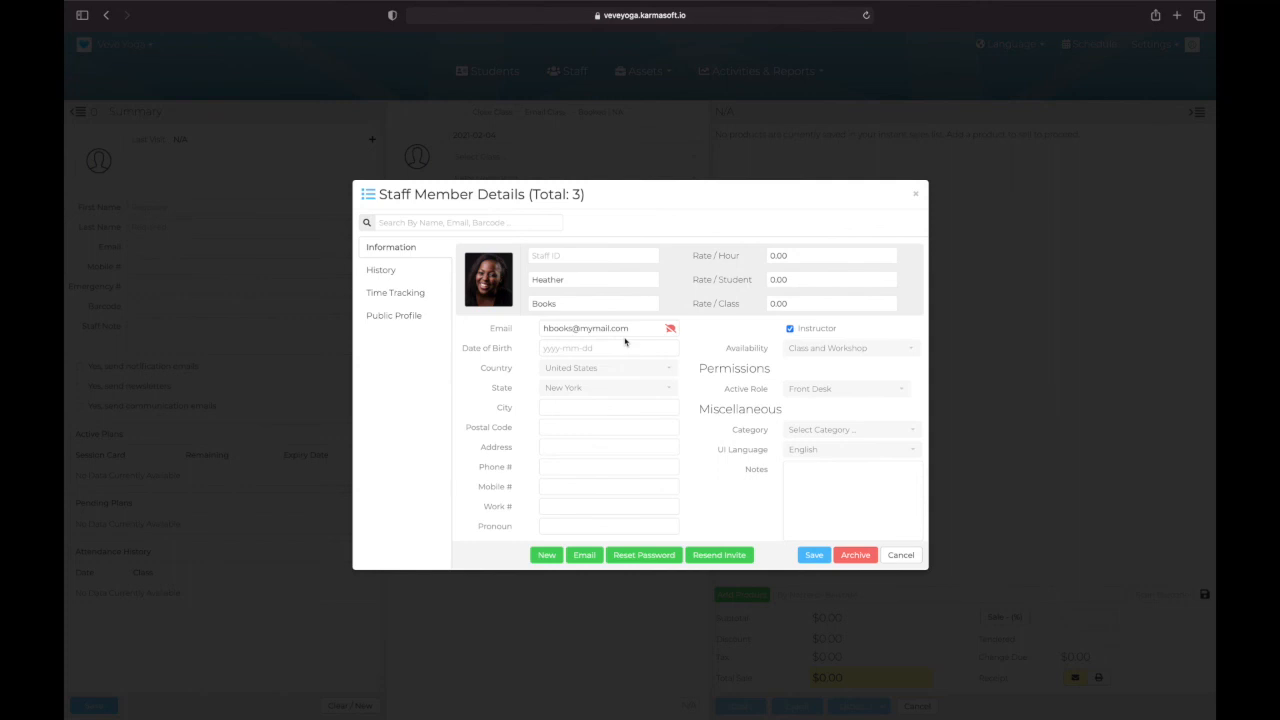
mouse_move(656, 344)
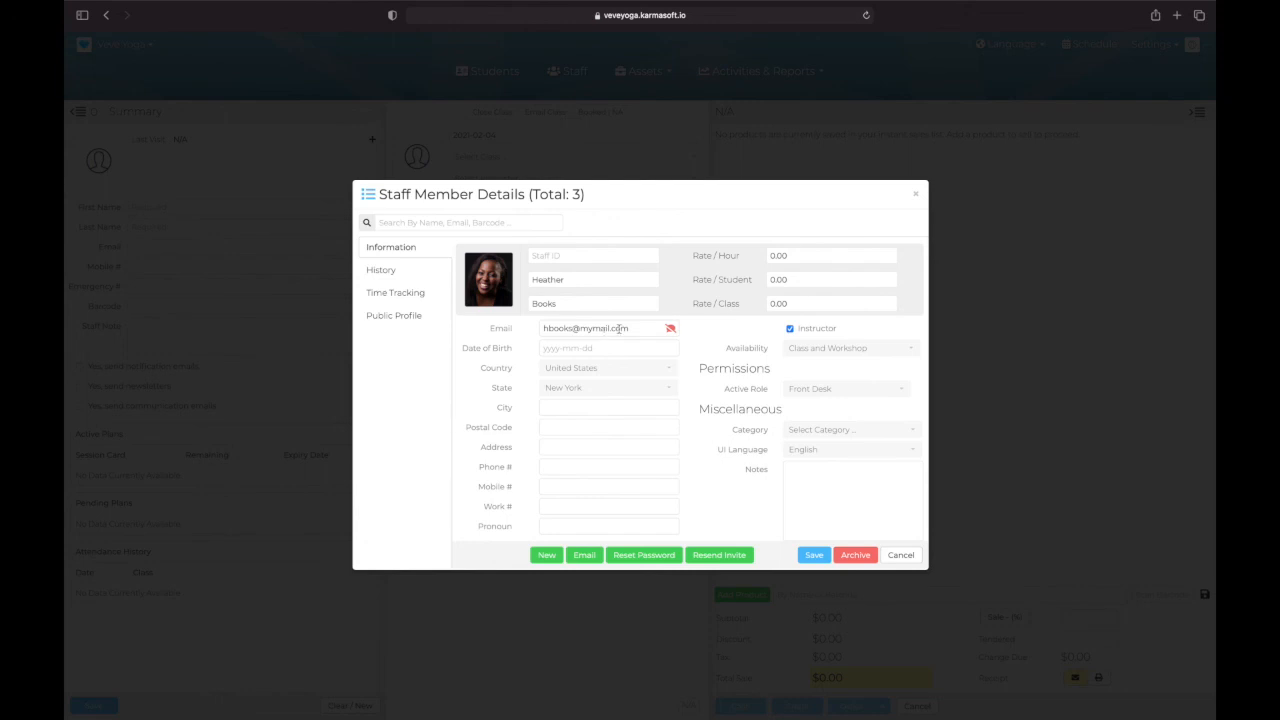
mouse_move(778, 76)
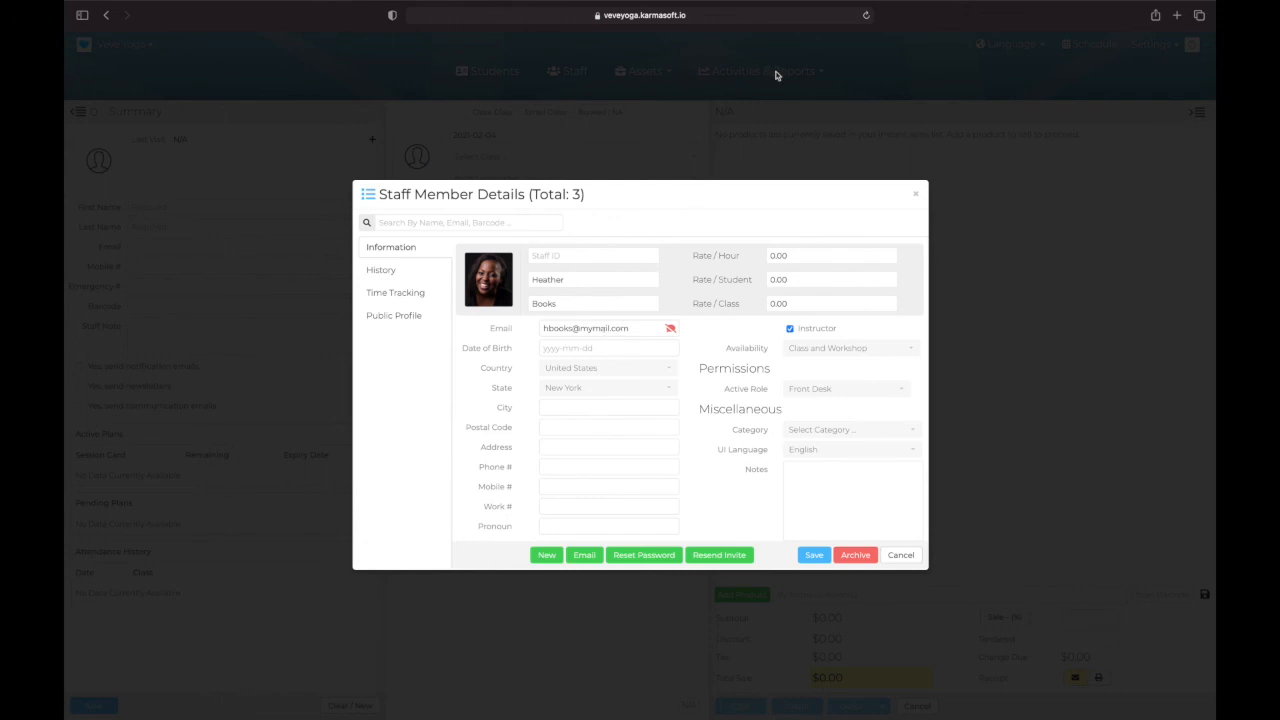